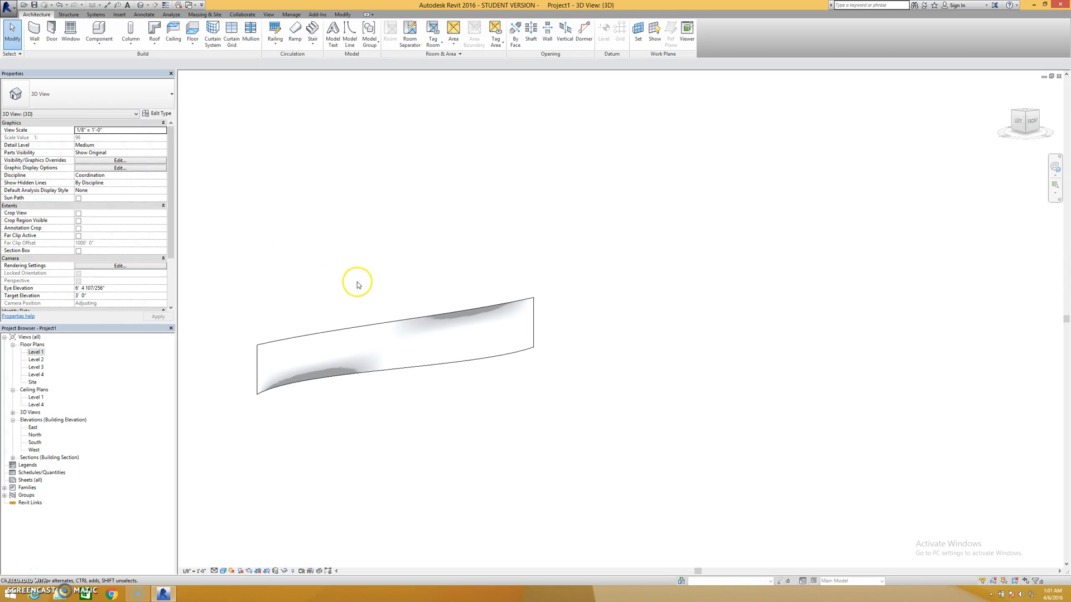
mouse_move(357, 285)
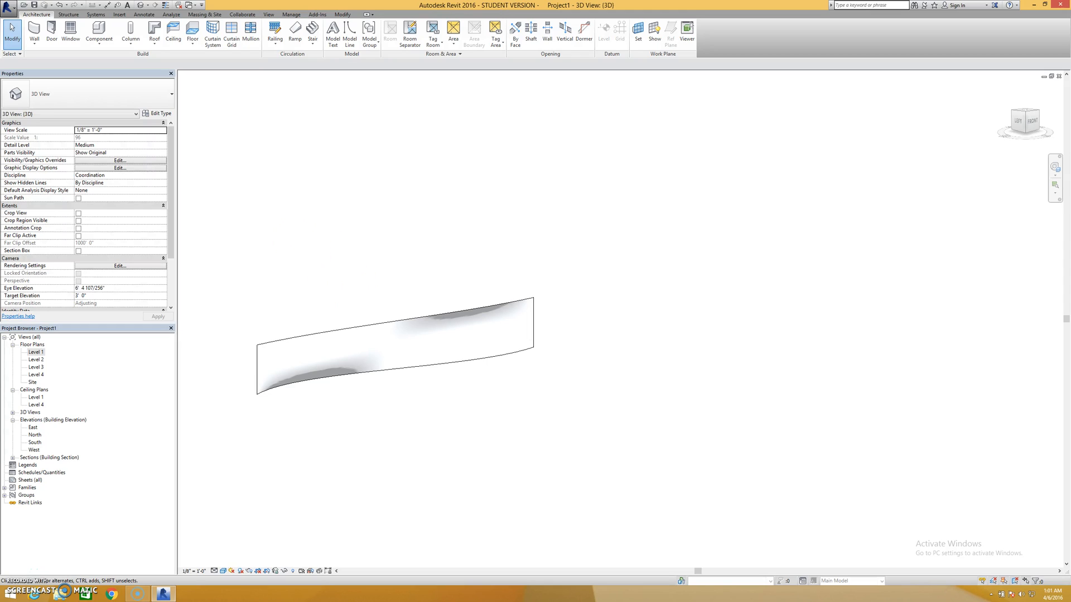
mouse_move(339, 177)
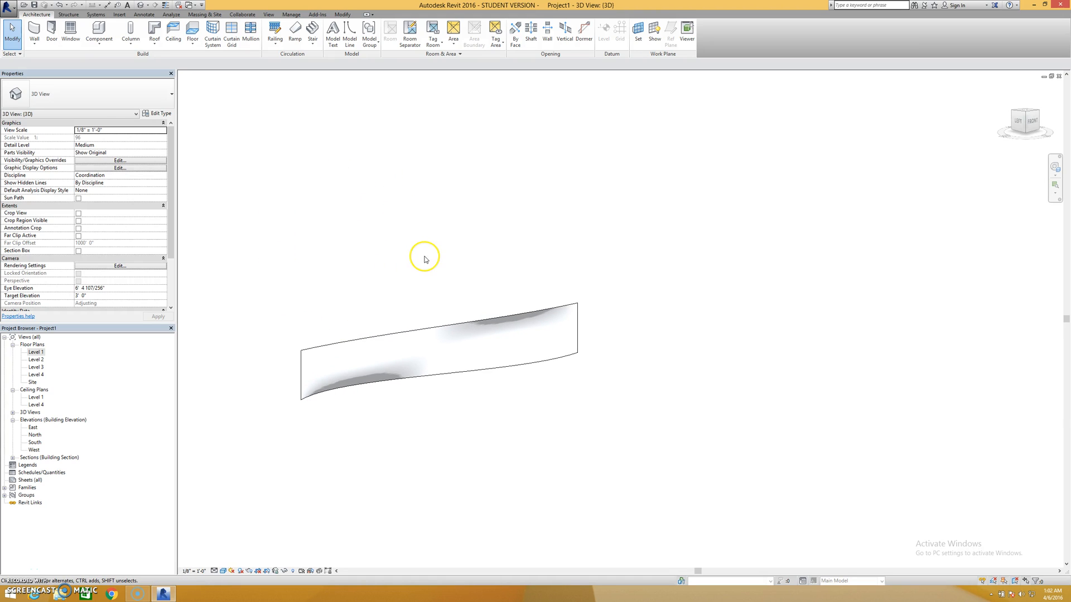
- Select the curved mass in the 3D view so its mass properties appear
left_click(316, 347)
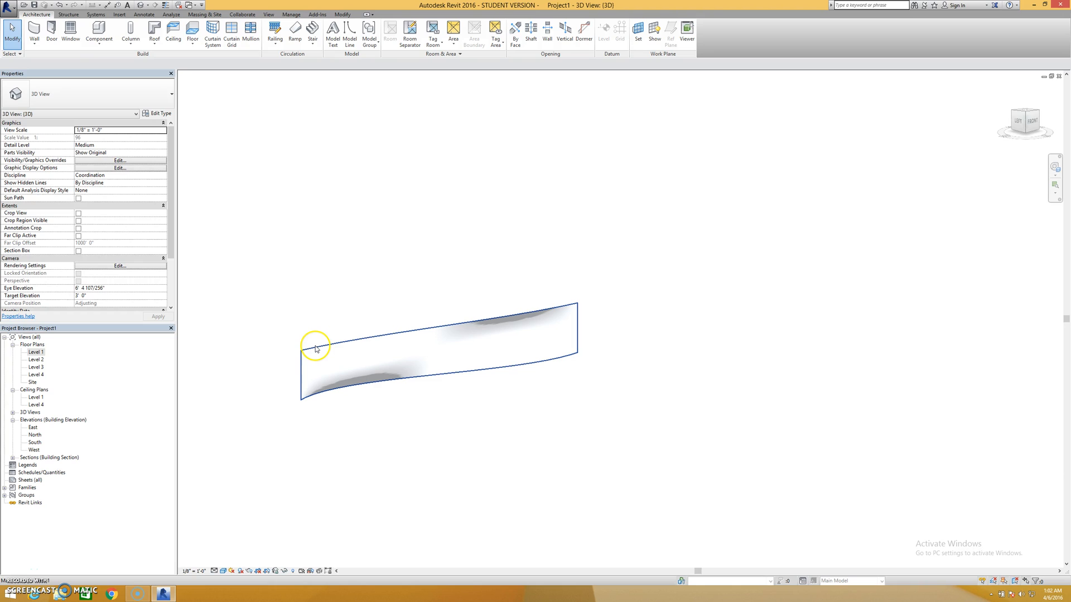
mouse_move(442, 282)
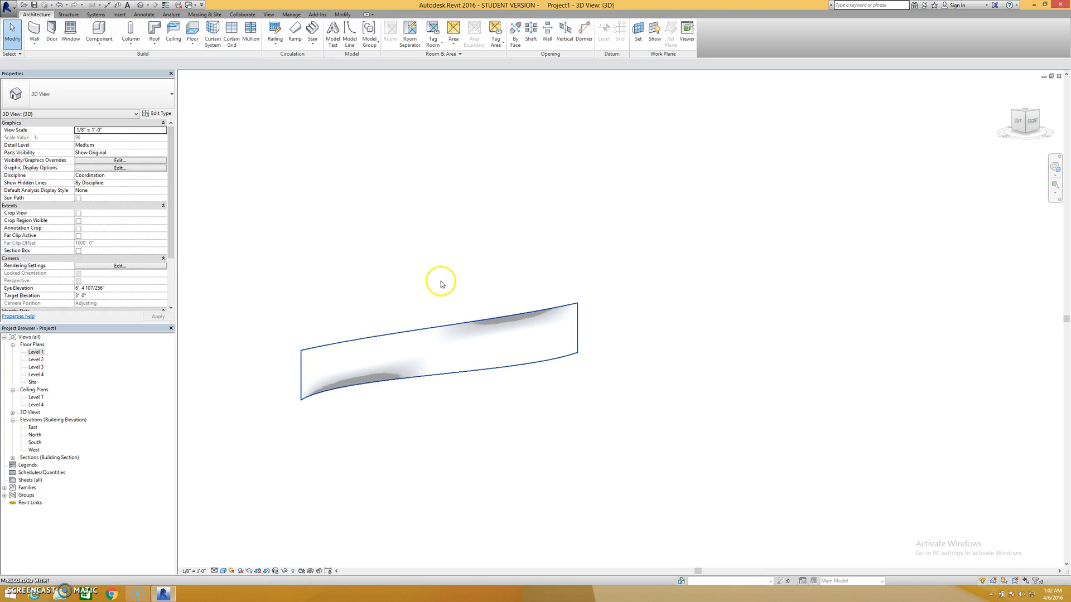
mouse_move(367, 388)
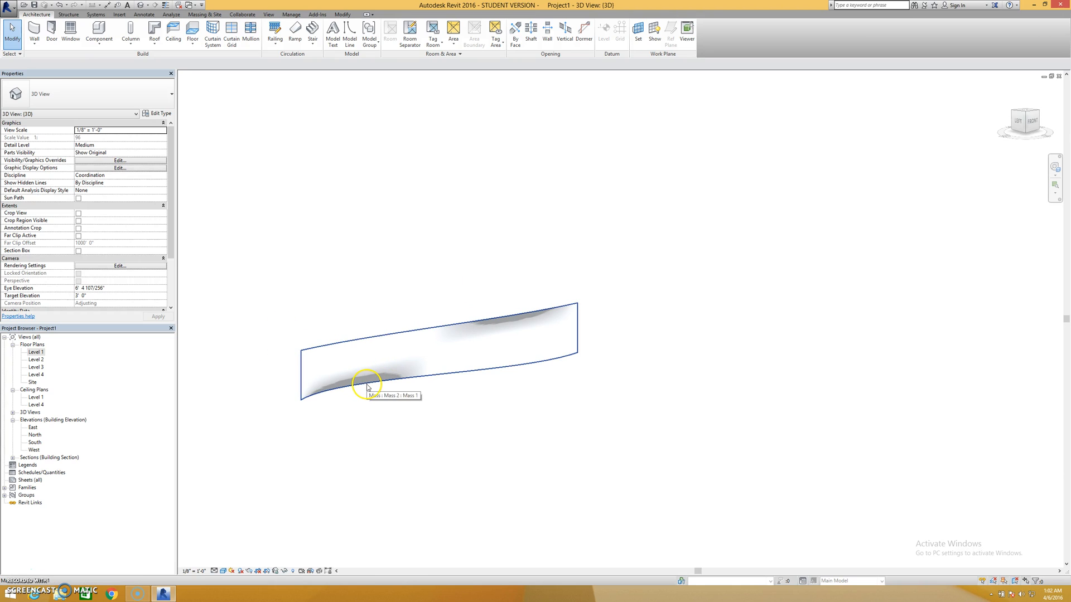
left_click(366, 386)
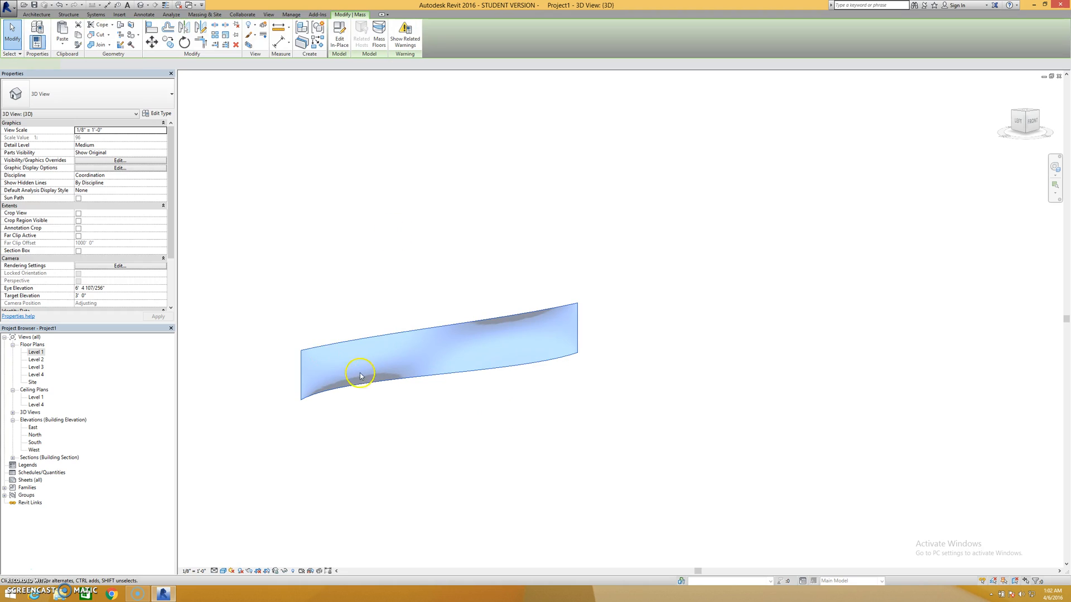
left_click(360, 376)
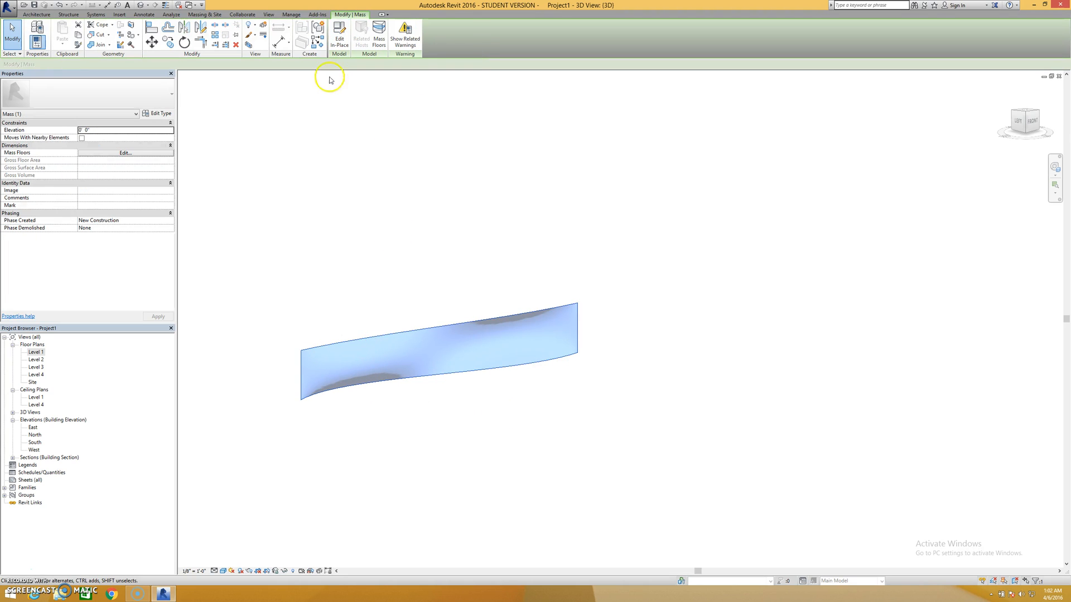
mouse_move(340, 34)
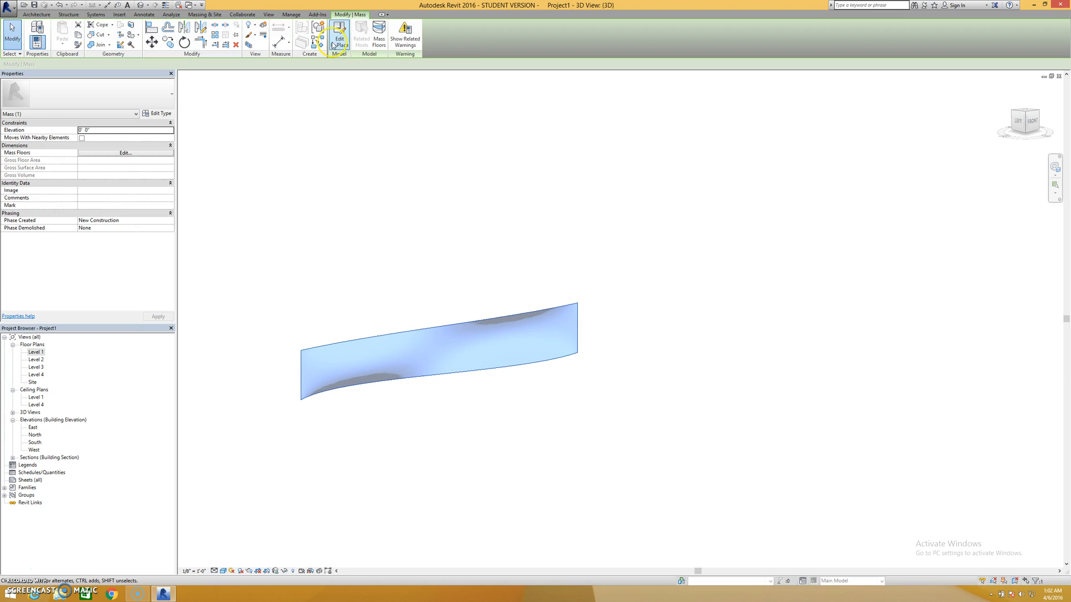
mouse_move(336, 32)
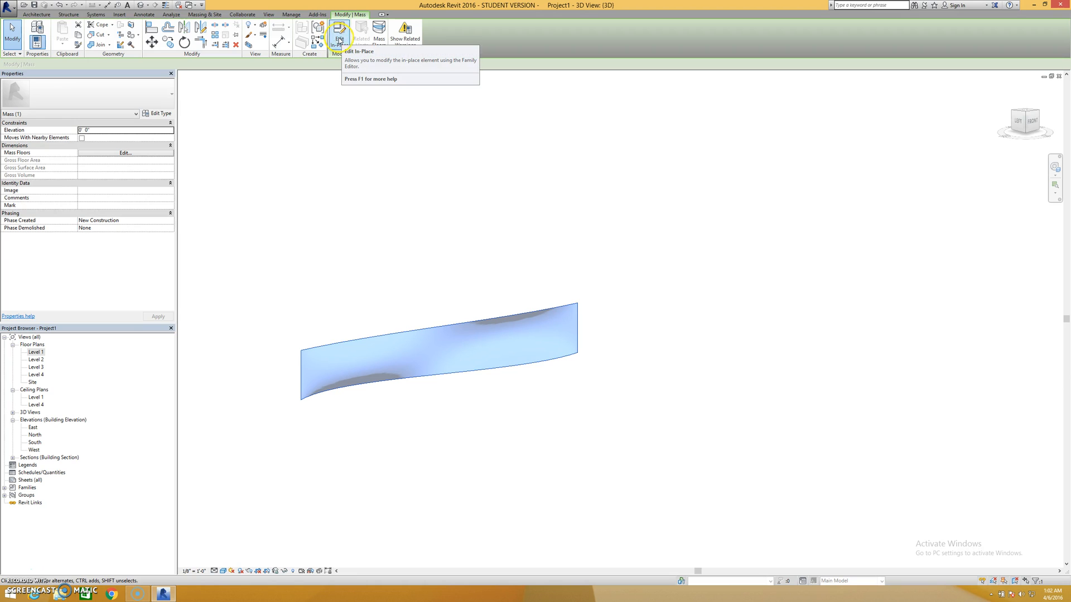
- Edit the mass in place and divide its curved surface into a 12 by 12 UV grid
left_click(339, 30)
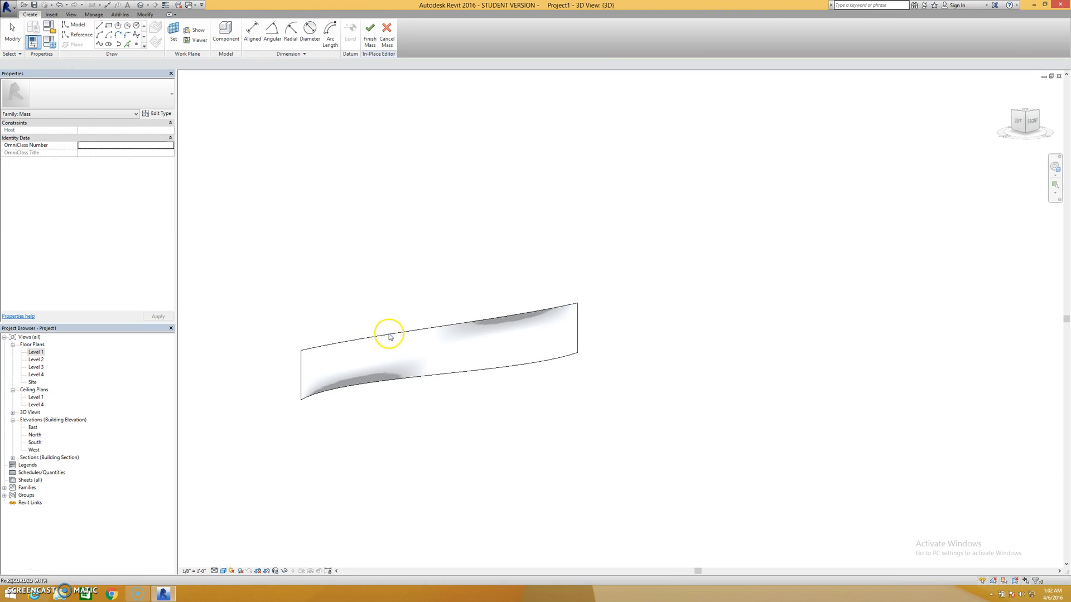
left_click(302, 370)
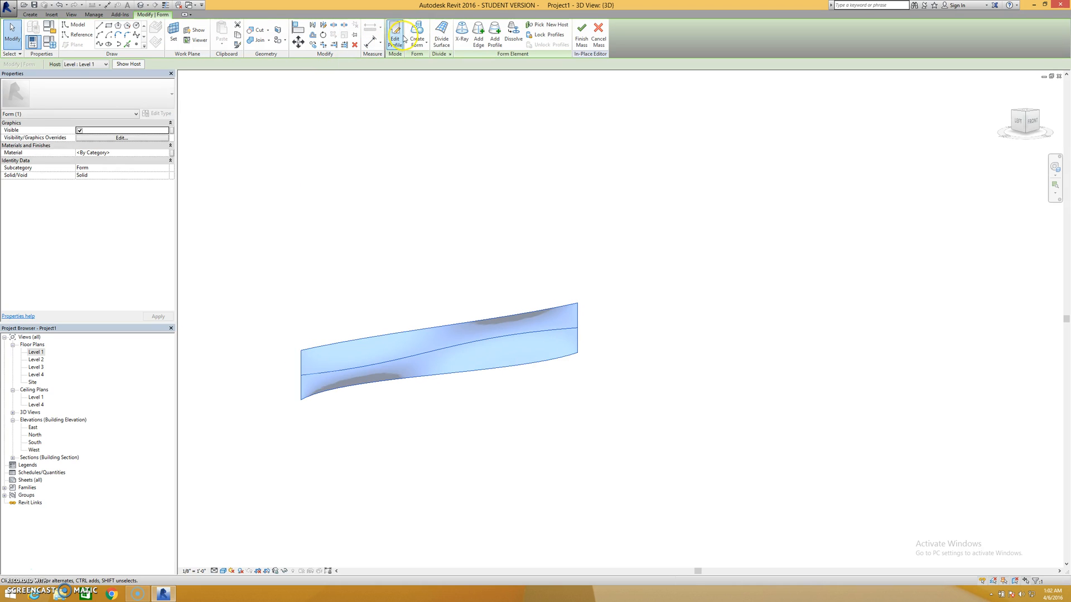
mouse_move(442, 32)
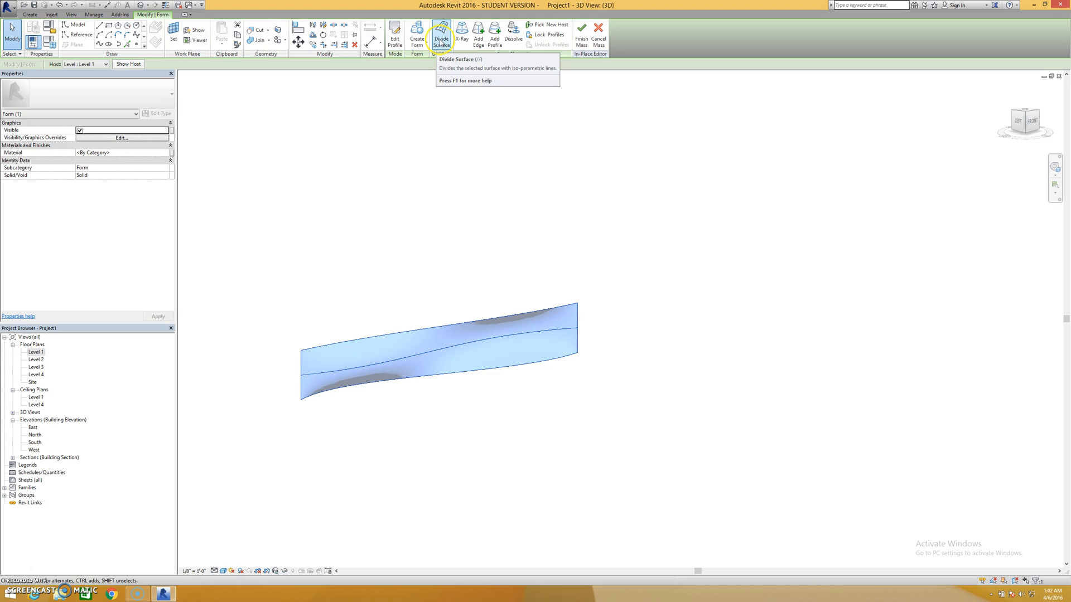
left_click(441, 32)
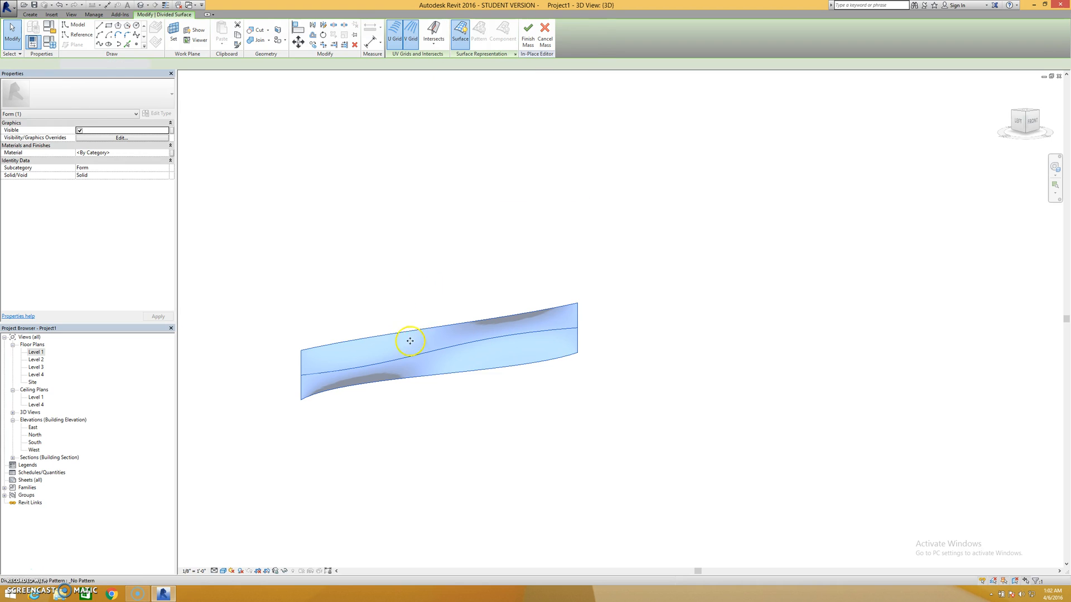
left_click(394, 31)
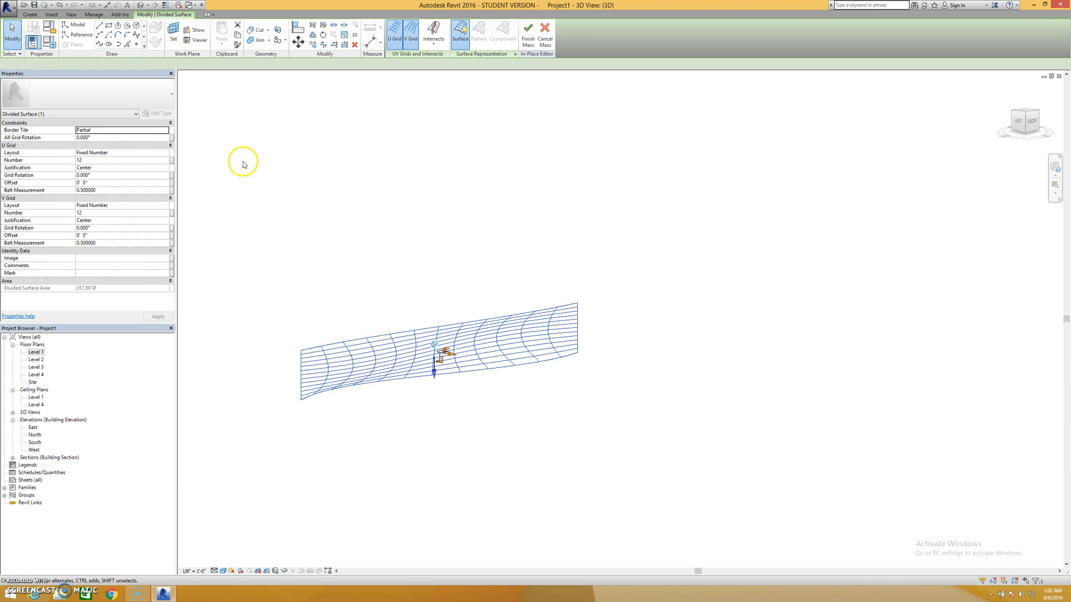
left_click(89, 93)
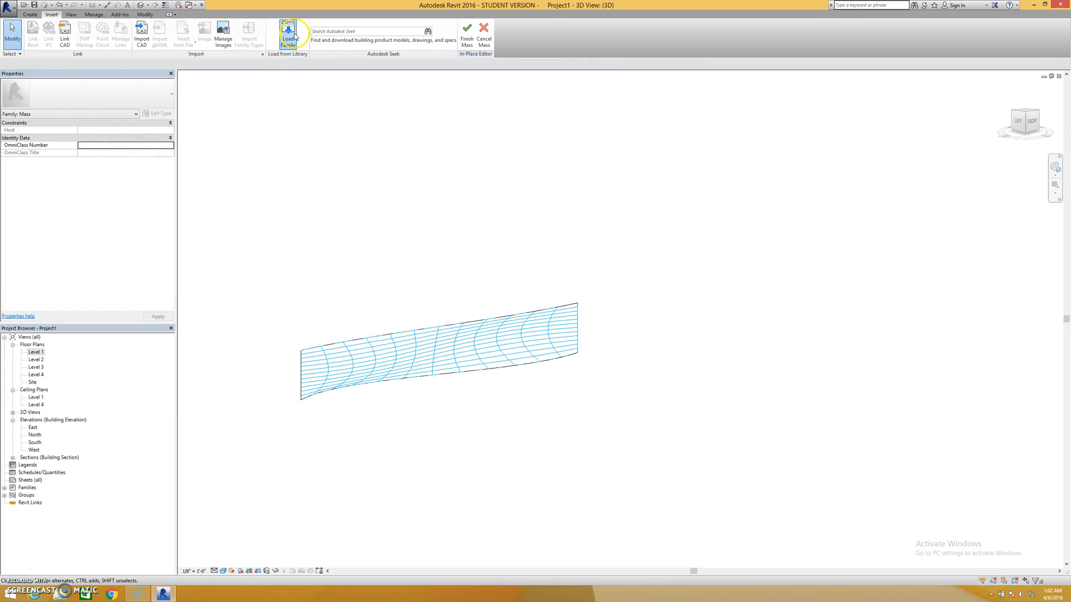
- Load the Triangle Checkerboard (flat) Surface family from the Curtain Panel By Pattern folder
left_click(287, 33)
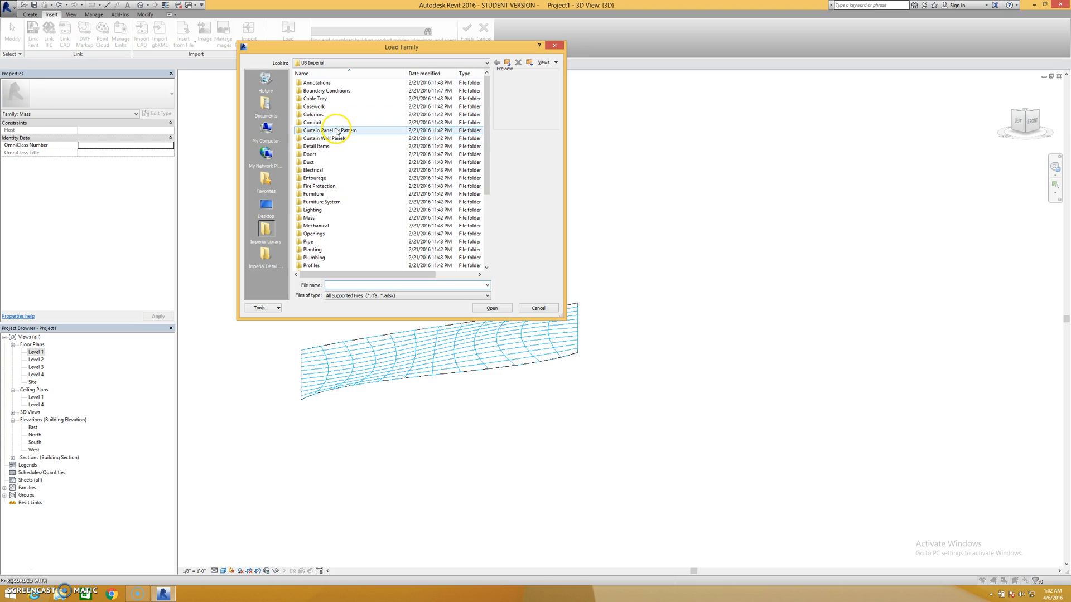
double_click(332, 130)
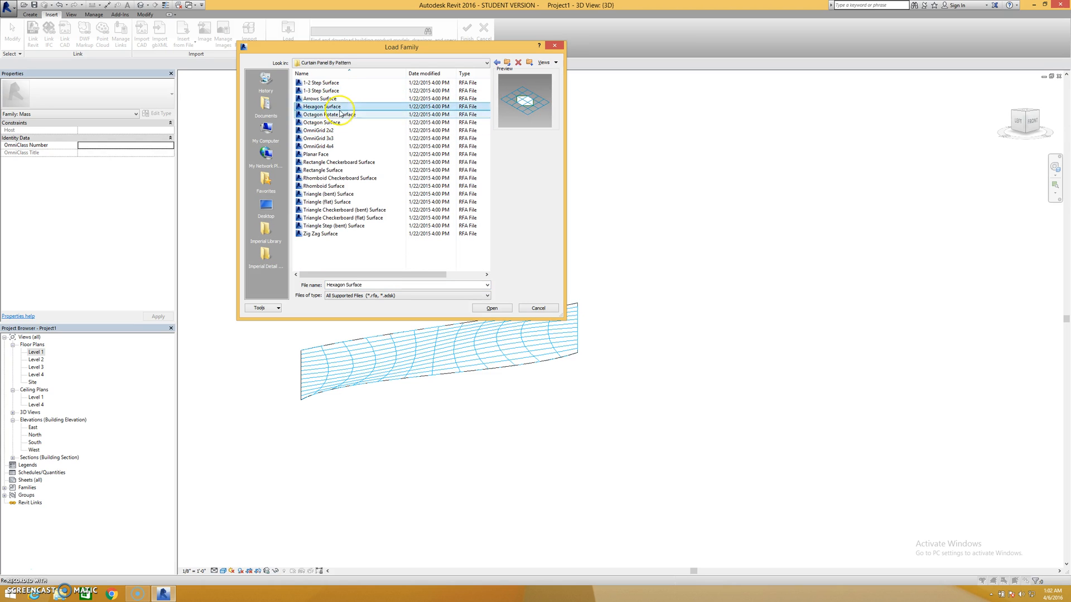
left_click(323, 169)
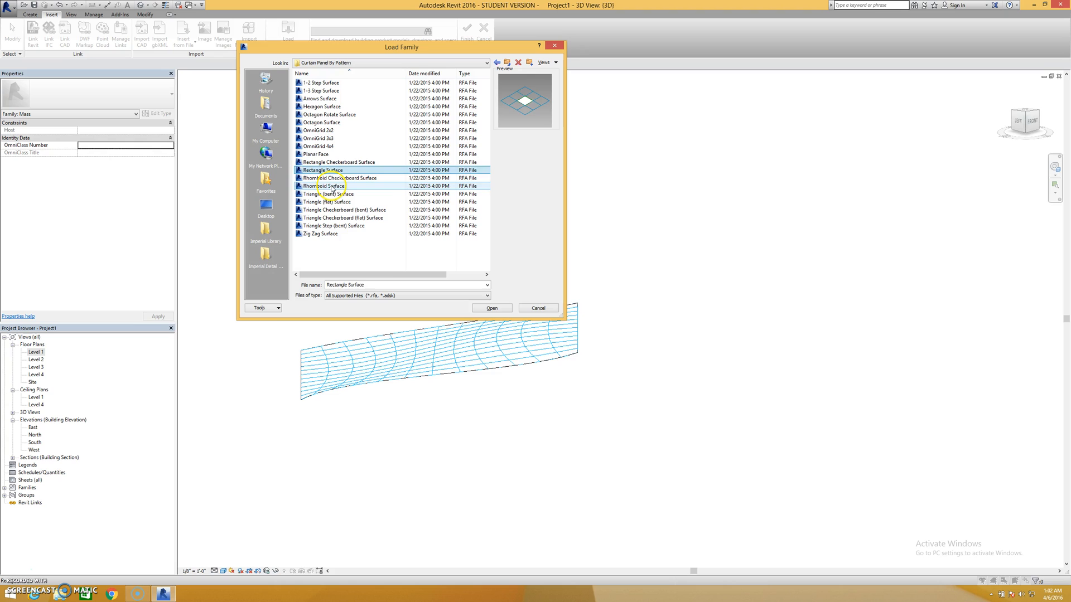
left_click(340, 162)
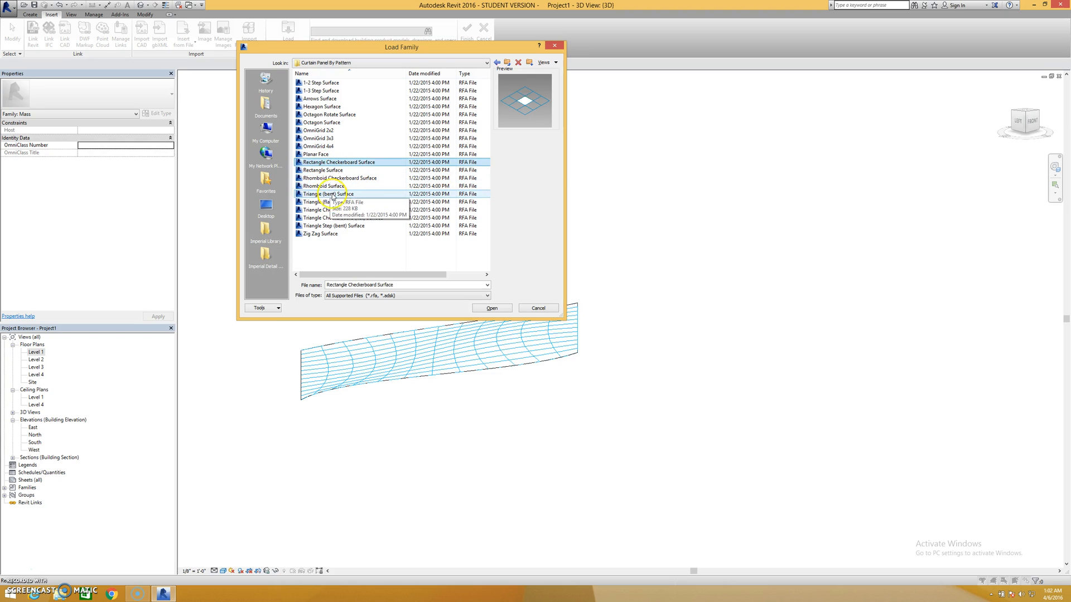
left_click(327, 202)
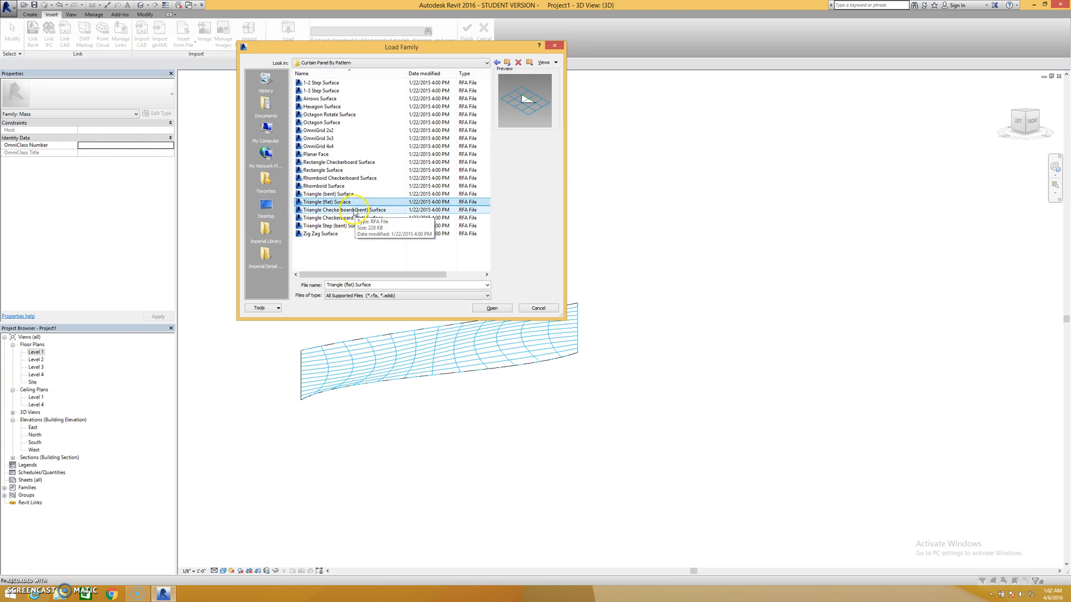
left_click(345, 217)
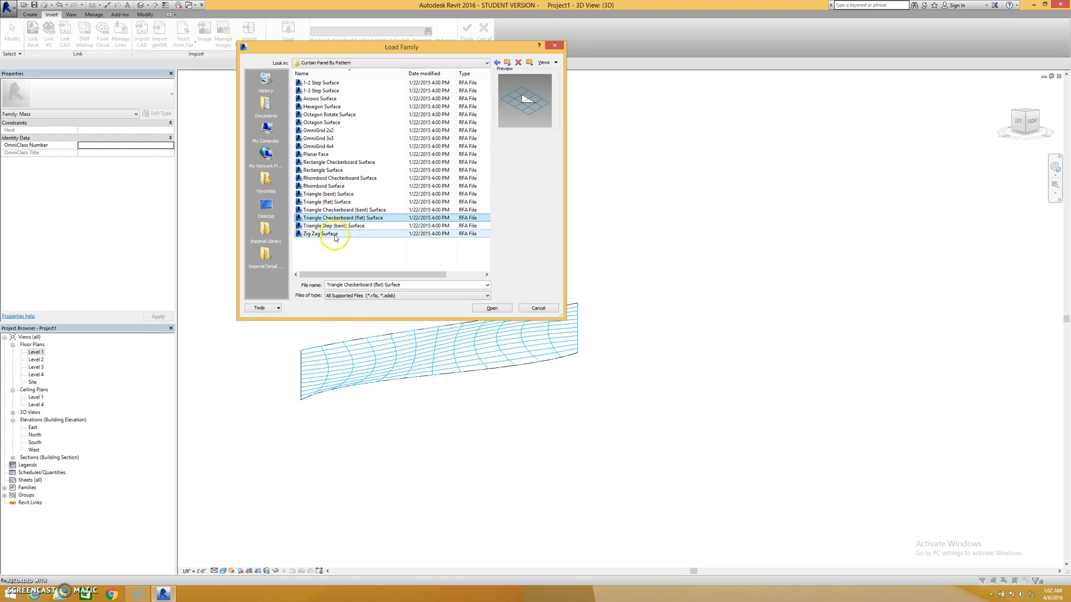
mouse_move(361, 291)
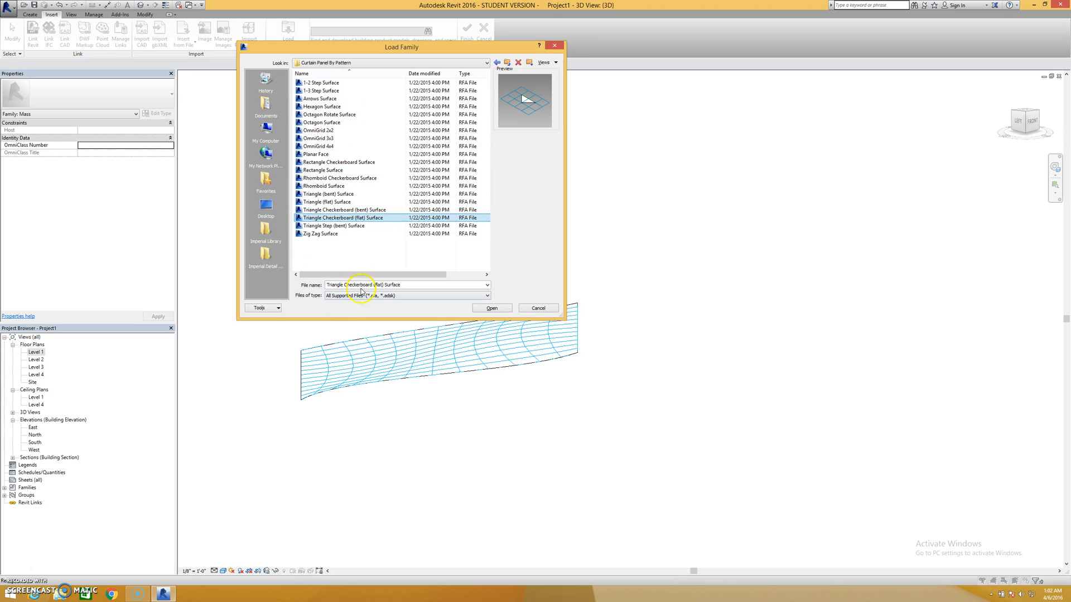
left_click(490, 308)
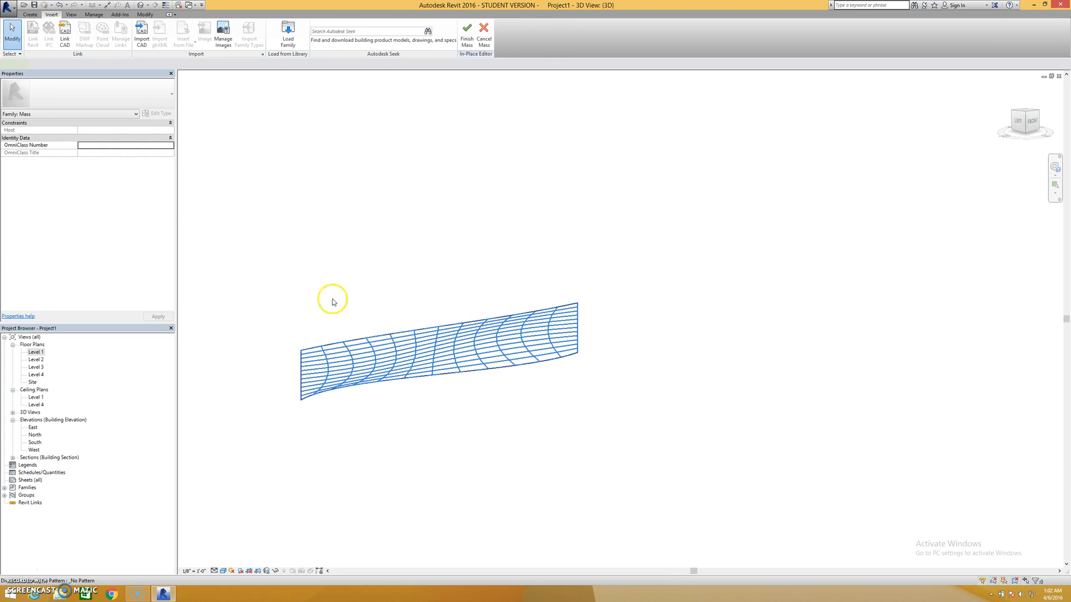
- Apply the Triangle (bent) Surface (Glazed) pattern to the divided surface from the Type Selector
left_click(438, 348)
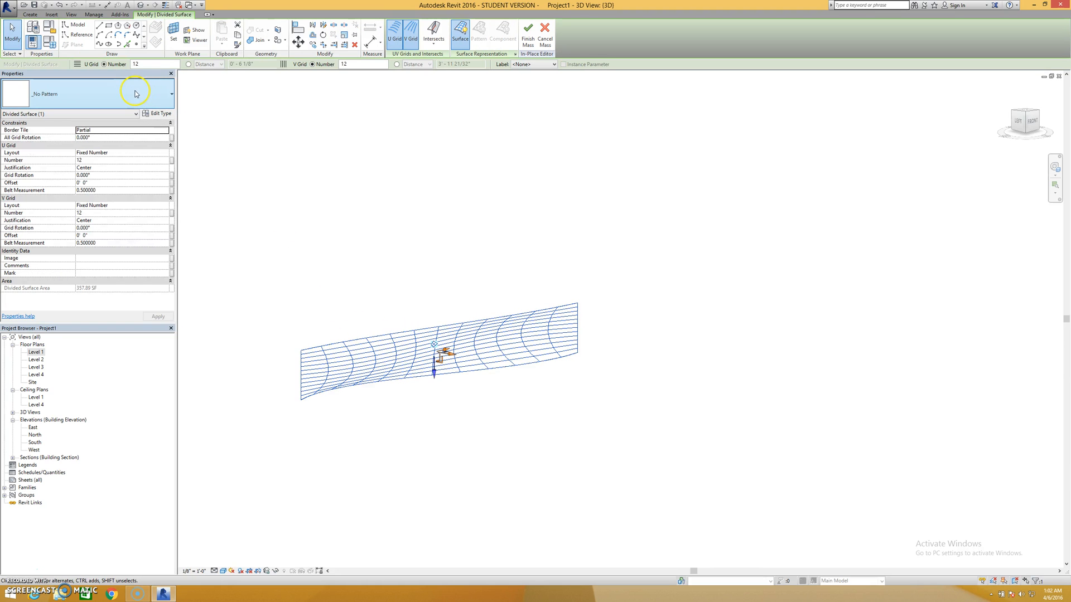
left_click(169, 94)
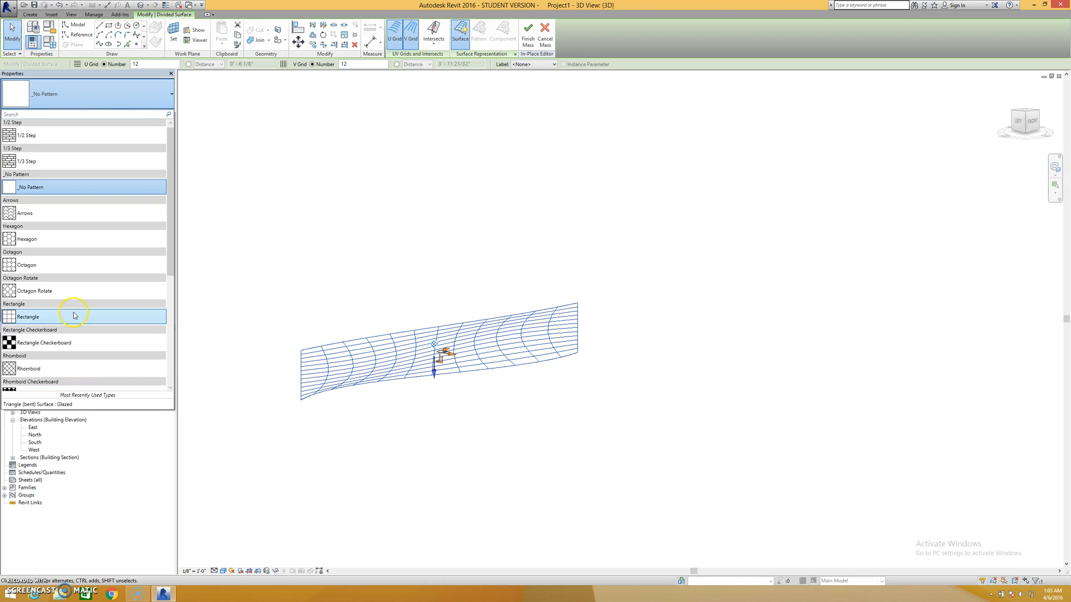
scroll("down", 3)
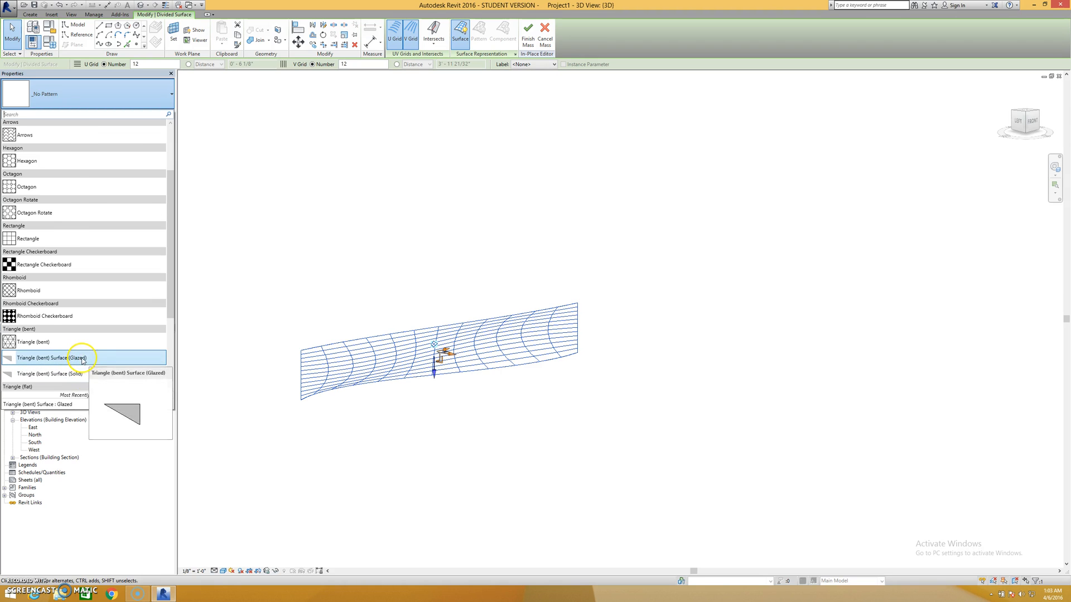
left_click(422, 400)
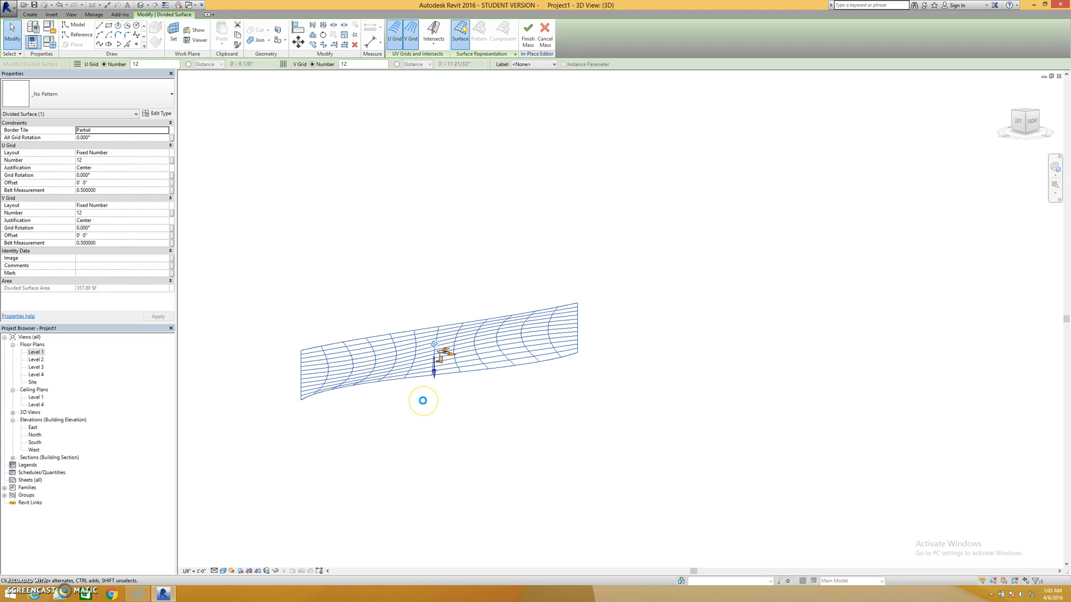
left_click(421, 400)
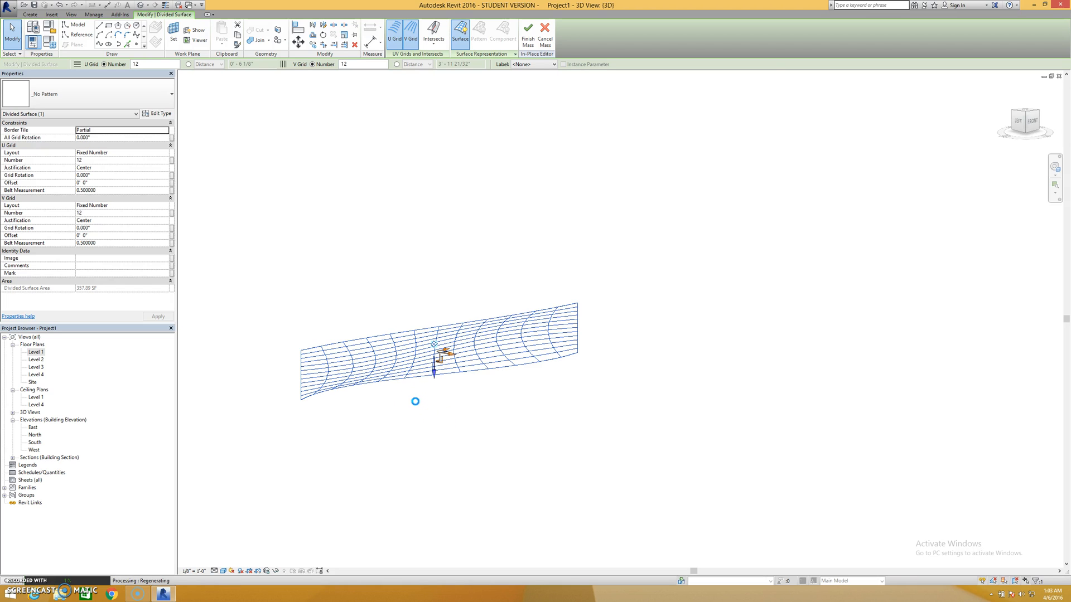
left_click(413, 361)
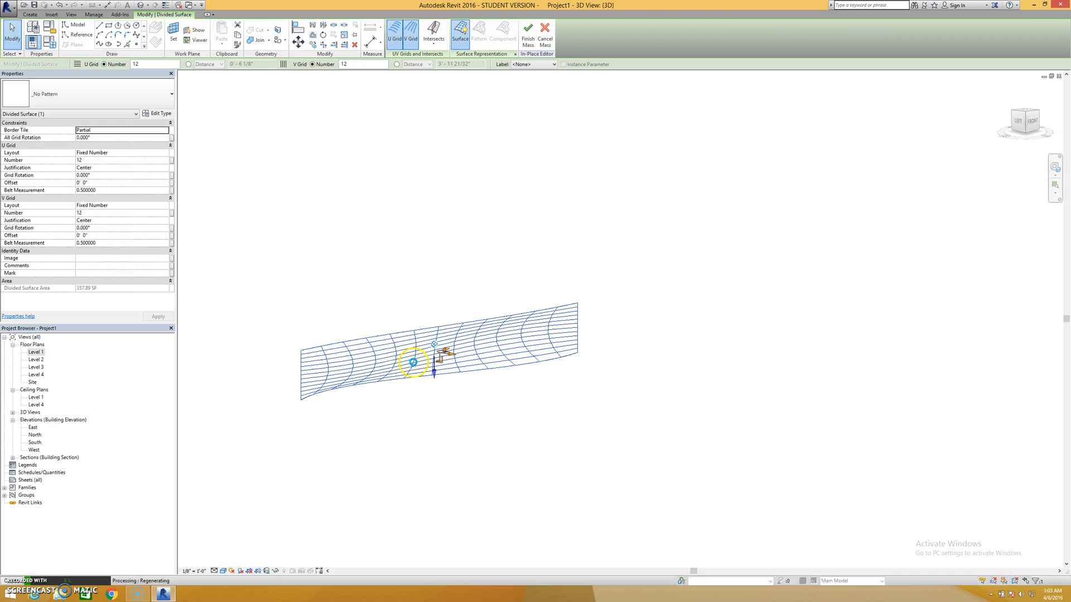
- Switch one curtain panel to Triangle (bent) Surface (Solid), then deselect it
left_click(502, 32)
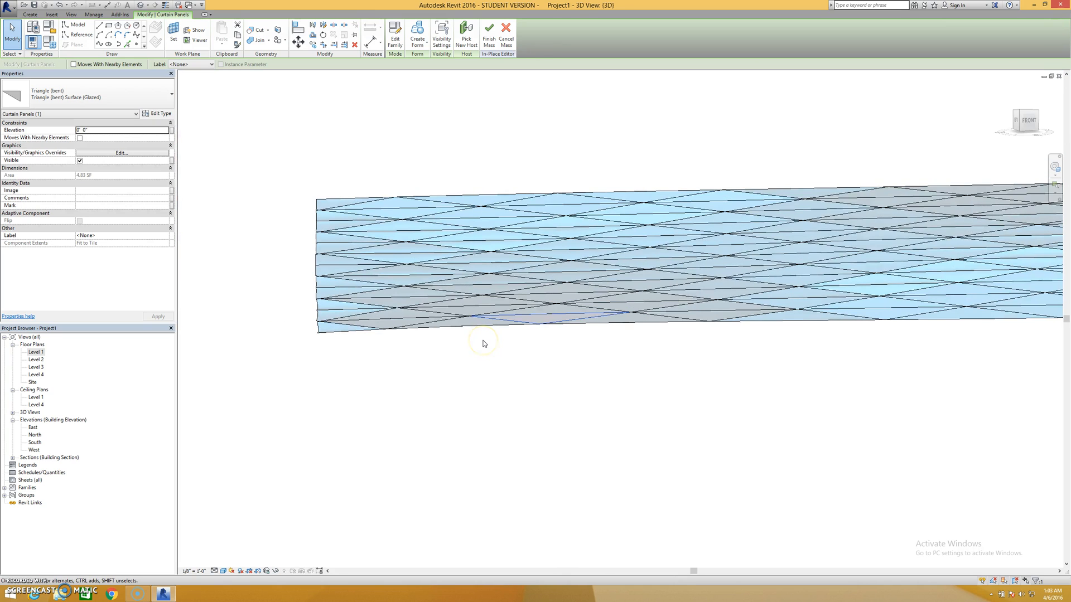
left_click(164, 93)
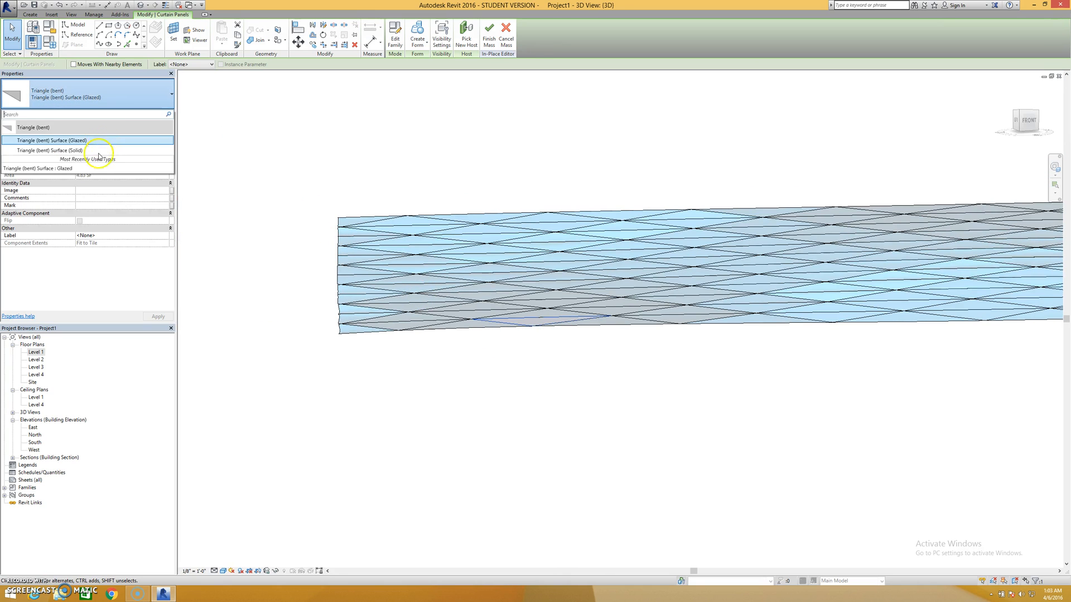
left_click(50, 140)
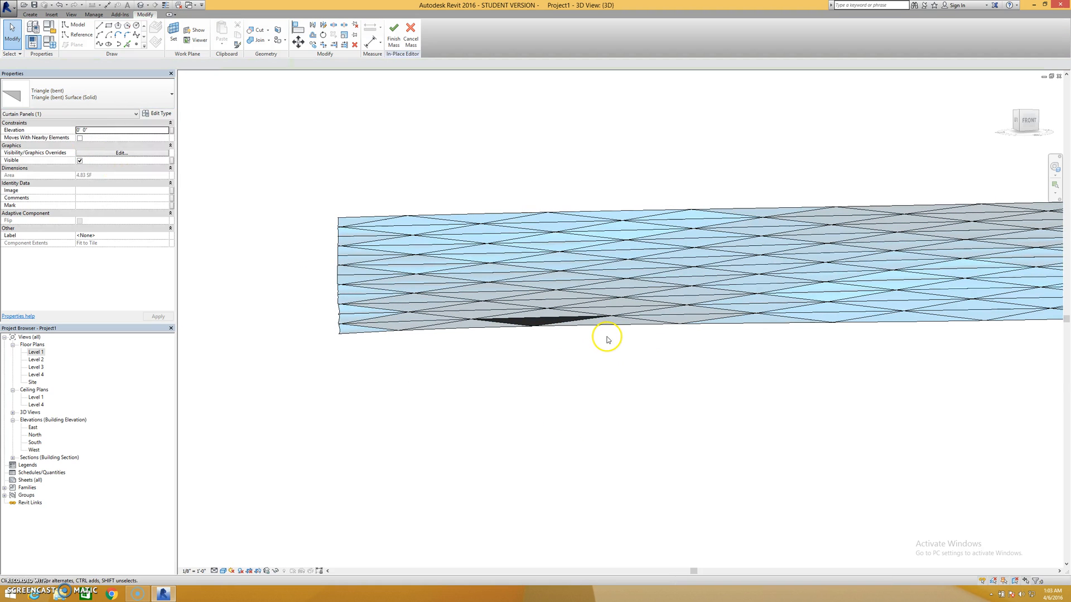
left_click(529, 209)
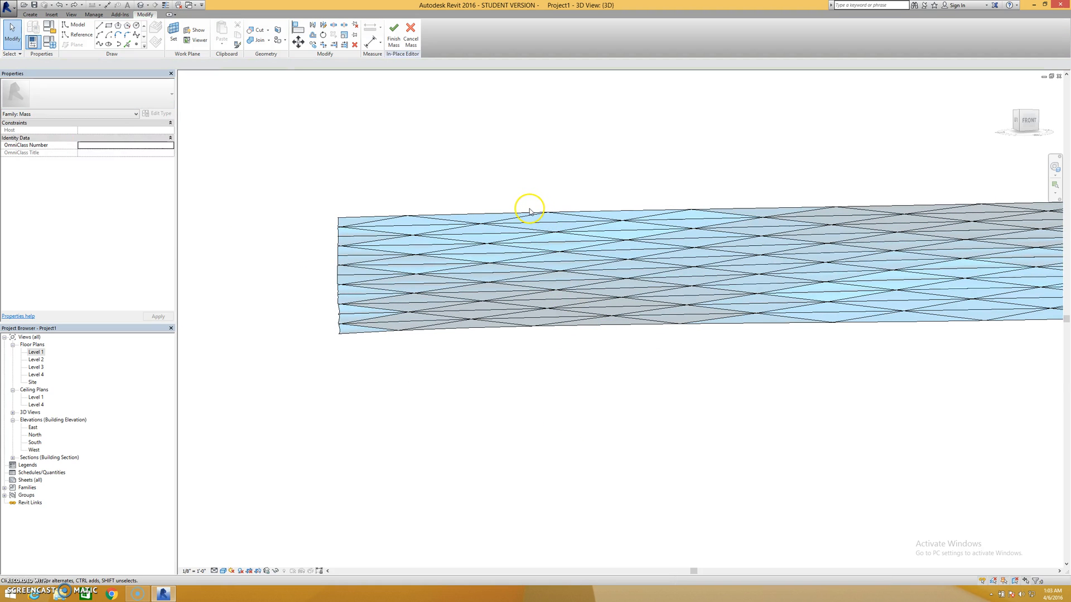
- Raise the divided surface's V Grid Number for denser panels and finish the in-place mass
left_click(530, 210)
type("24")
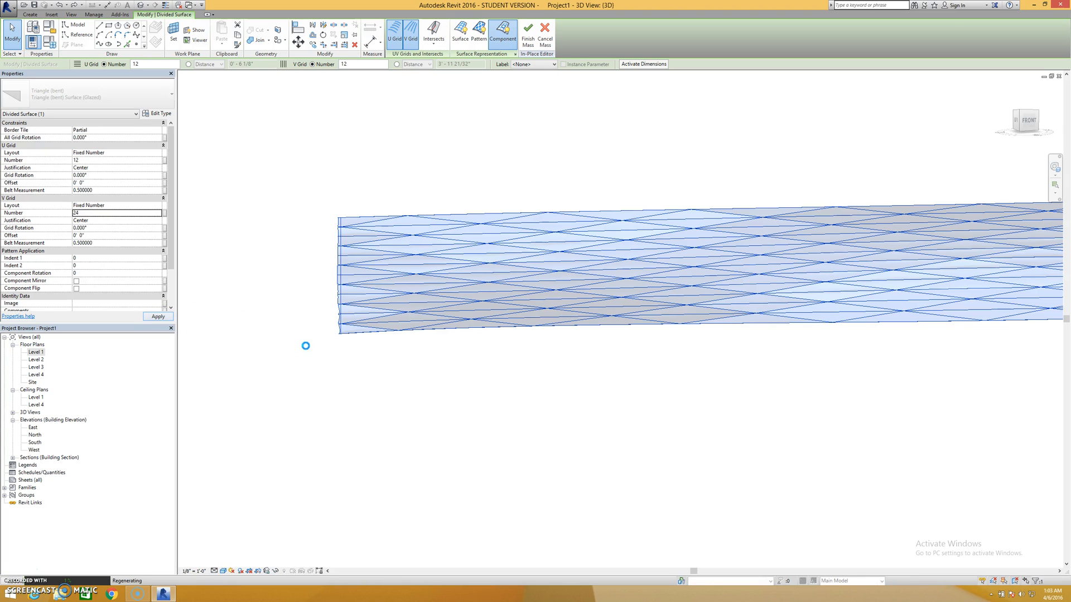
mouse_move(330, 272)
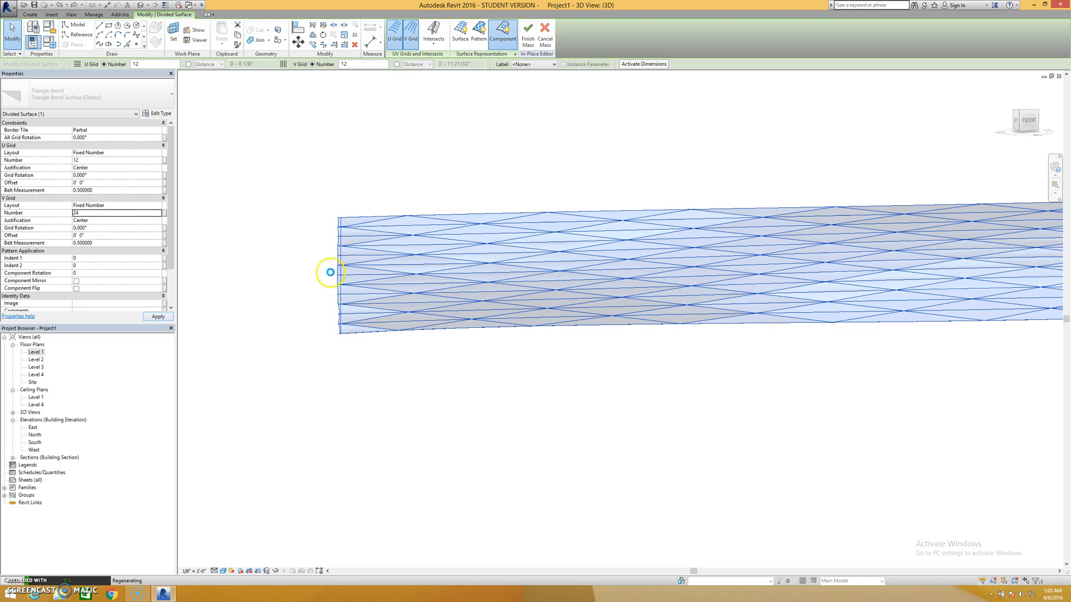
mouse_move(340, 354)
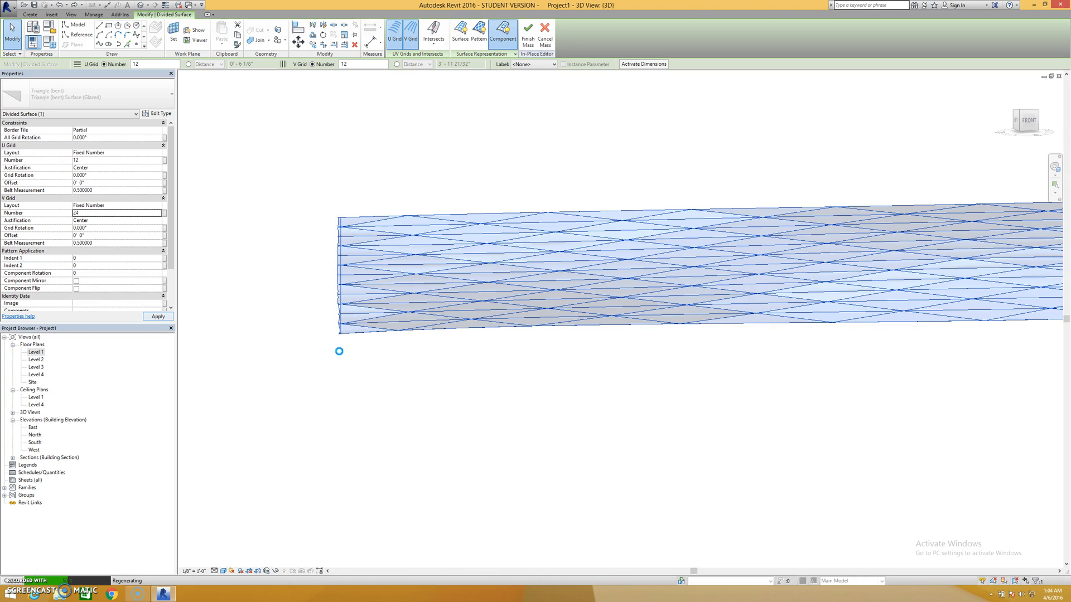
mouse_move(375, 172)
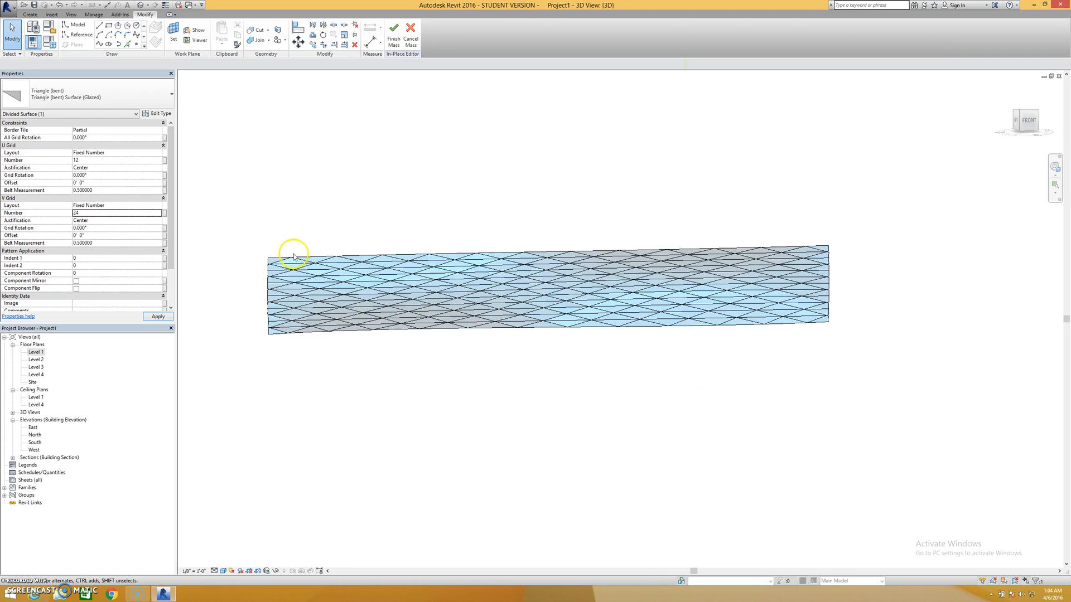
left_click(394, 33)
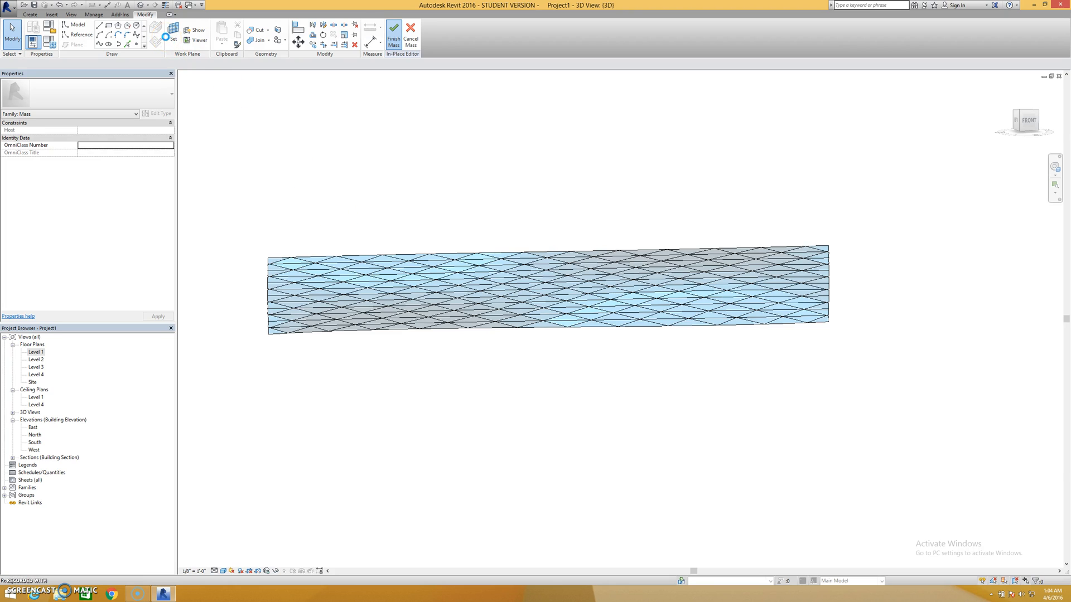
left_click(392, 34)
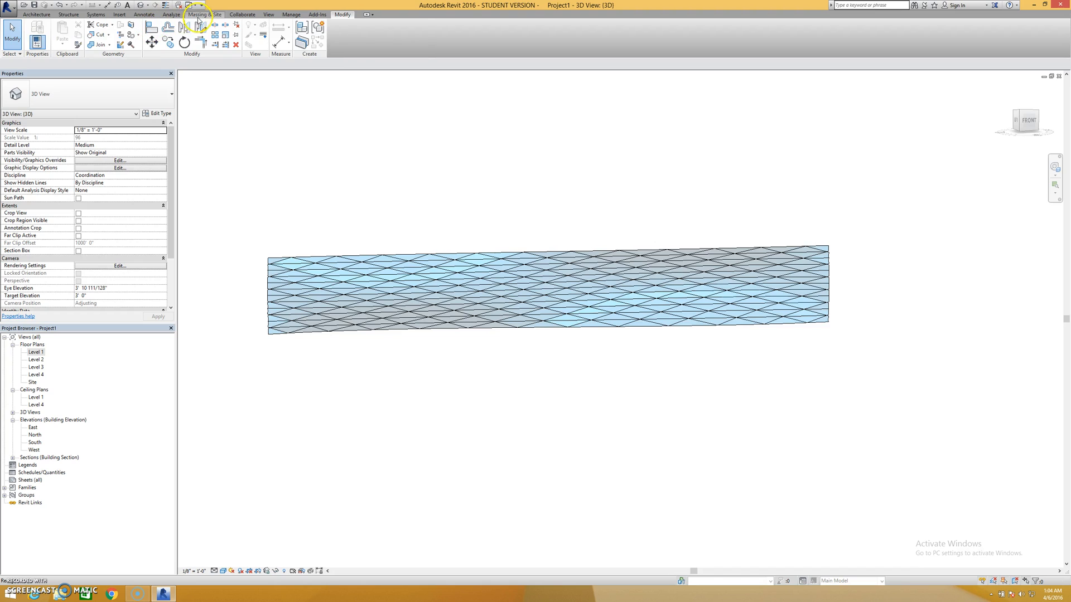
- Reopen the paneled mass for in-place editing from Massing & Site and select its divided surface
left_click(203, 15)
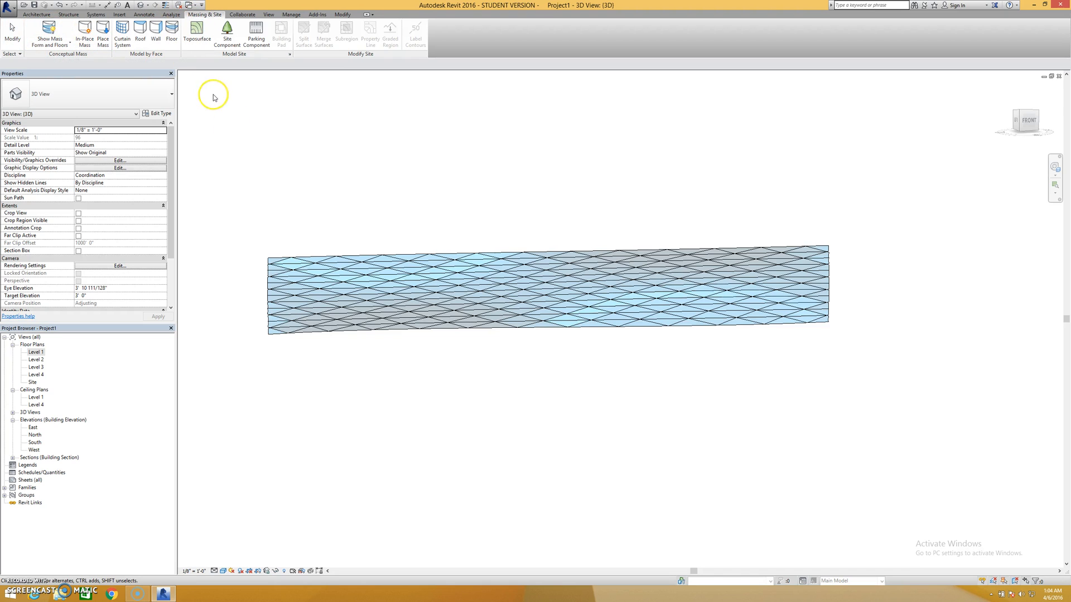
mouse_move(361, 379)
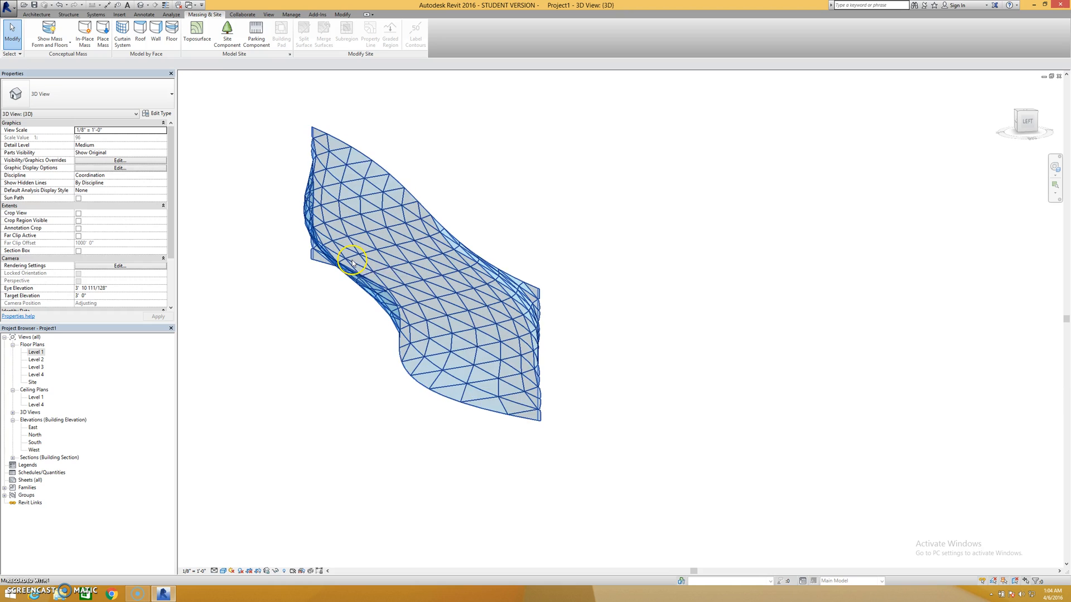
left_click(351, 260)
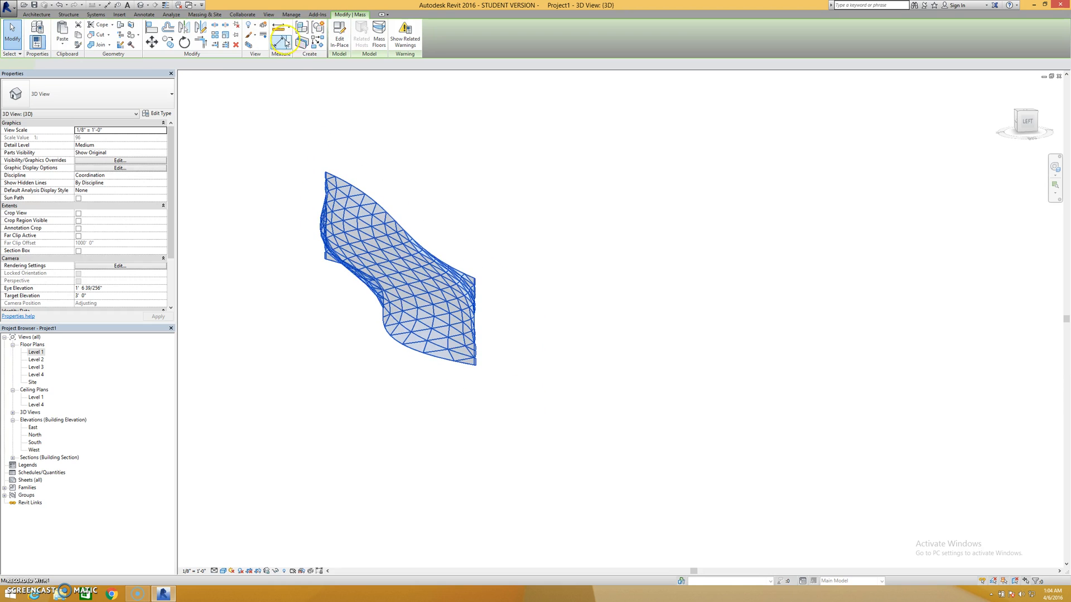
left_click(396, 273)
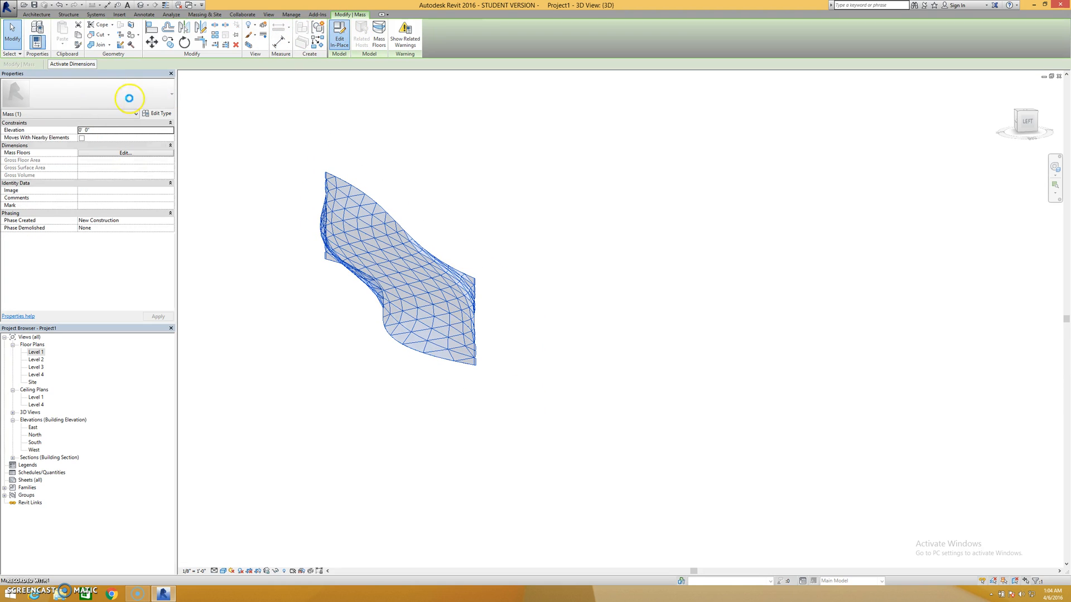
left_click(339, 32)
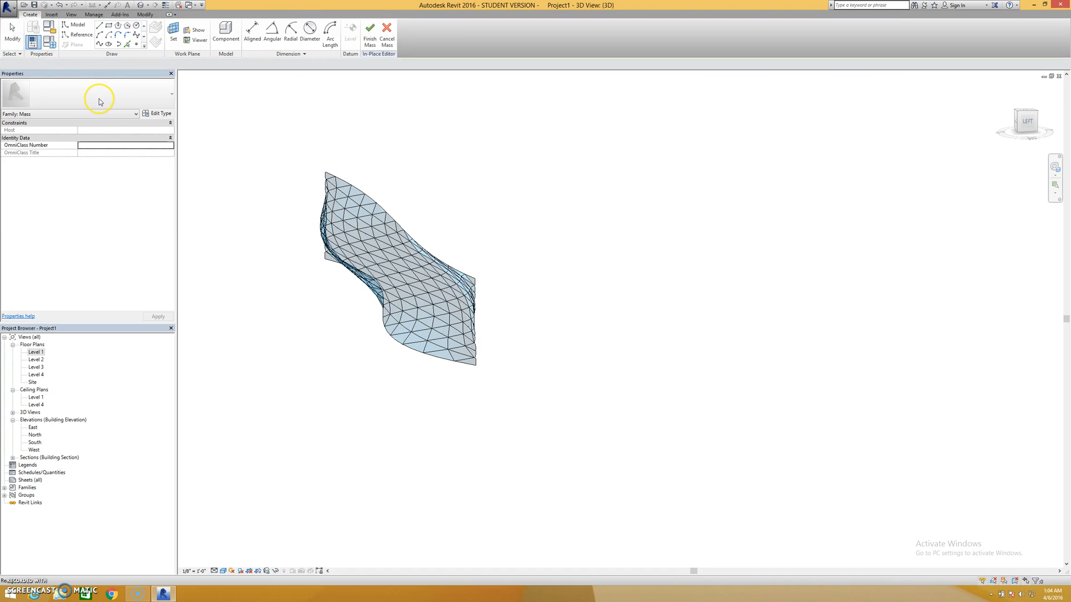
left_click(377, 207)
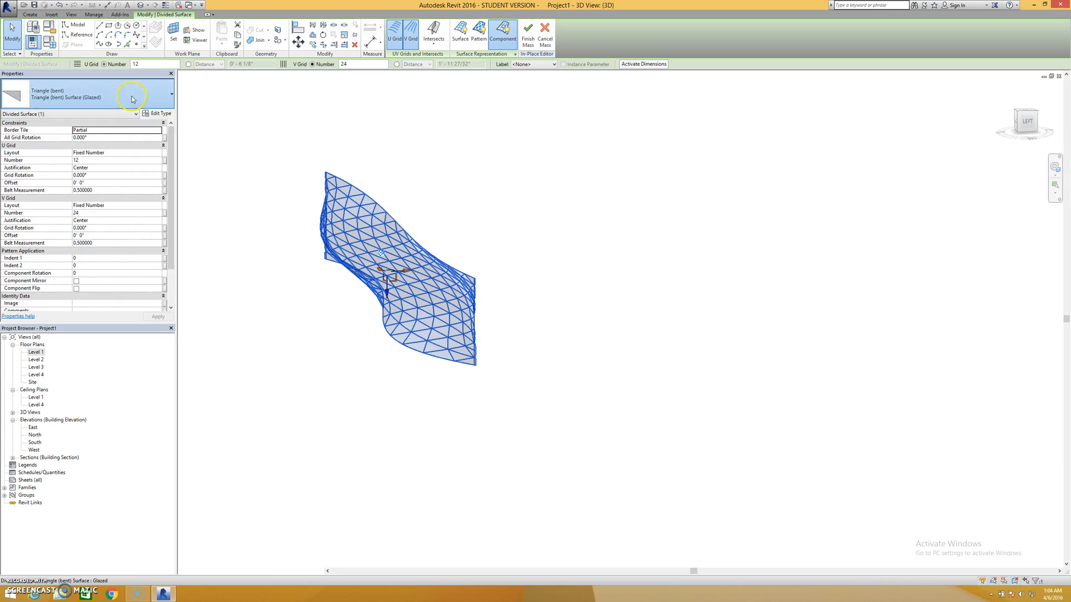
- Browse the Type Selector, keep Triangle (bent) Surface (Glazed), and deselect the surface
left_click(164, 94)
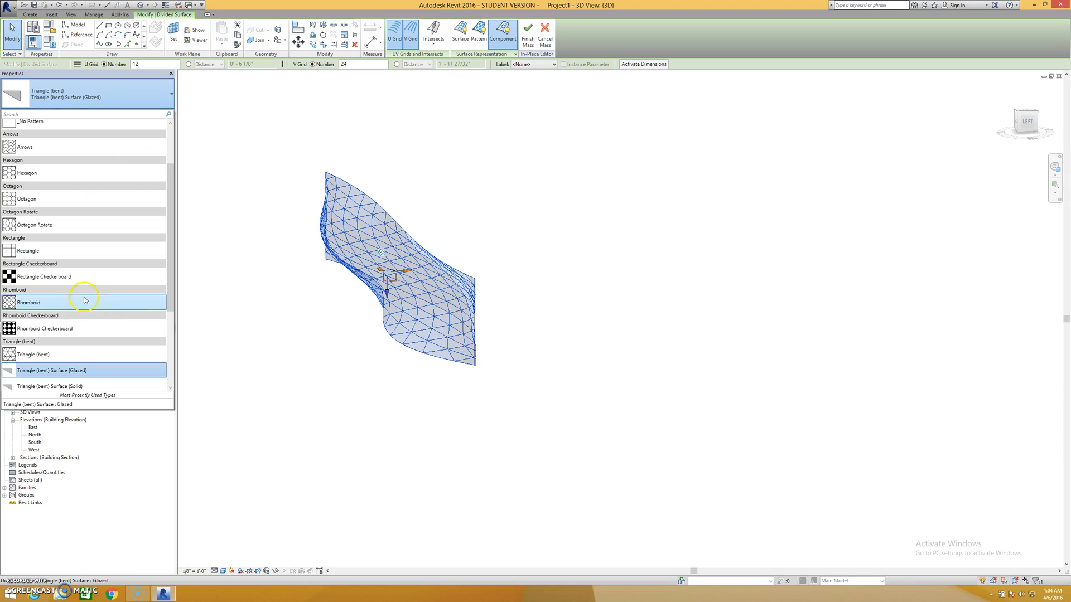
scroll("up", 3)
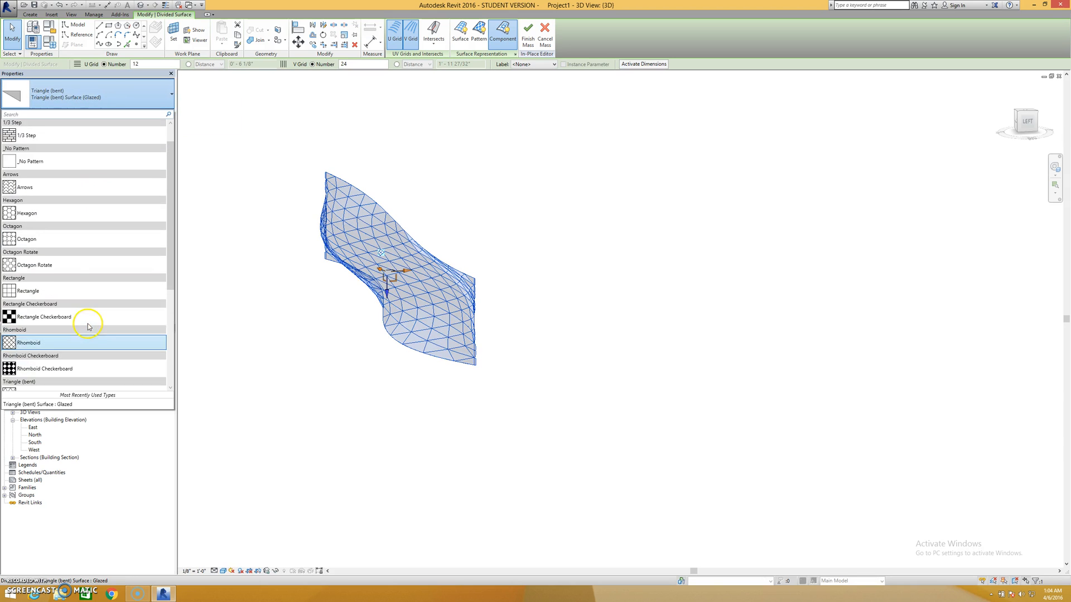
scroll("down", 3)
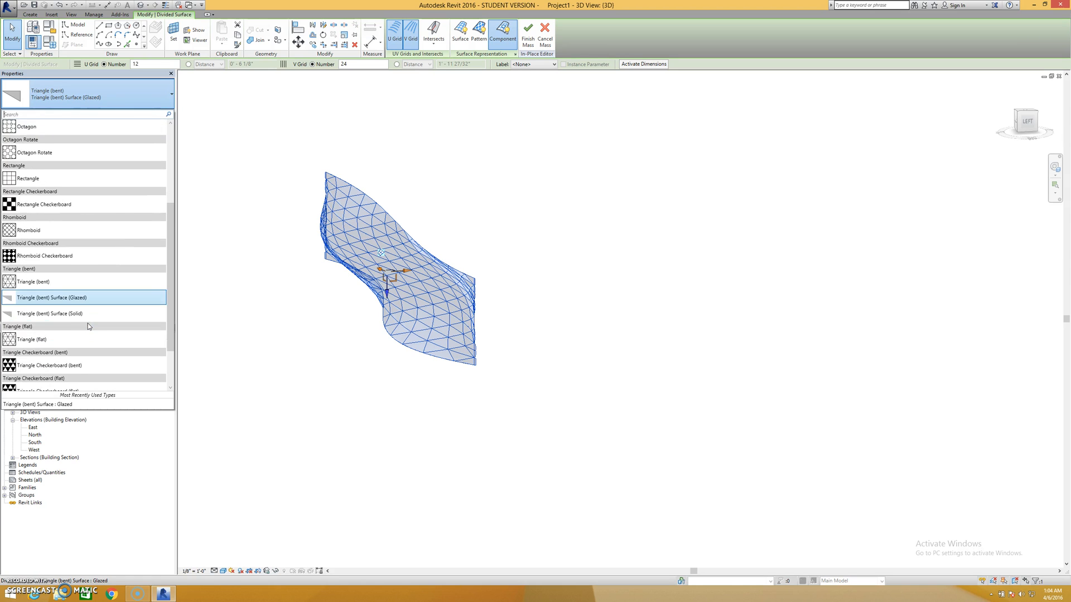
left_click(50, 296)
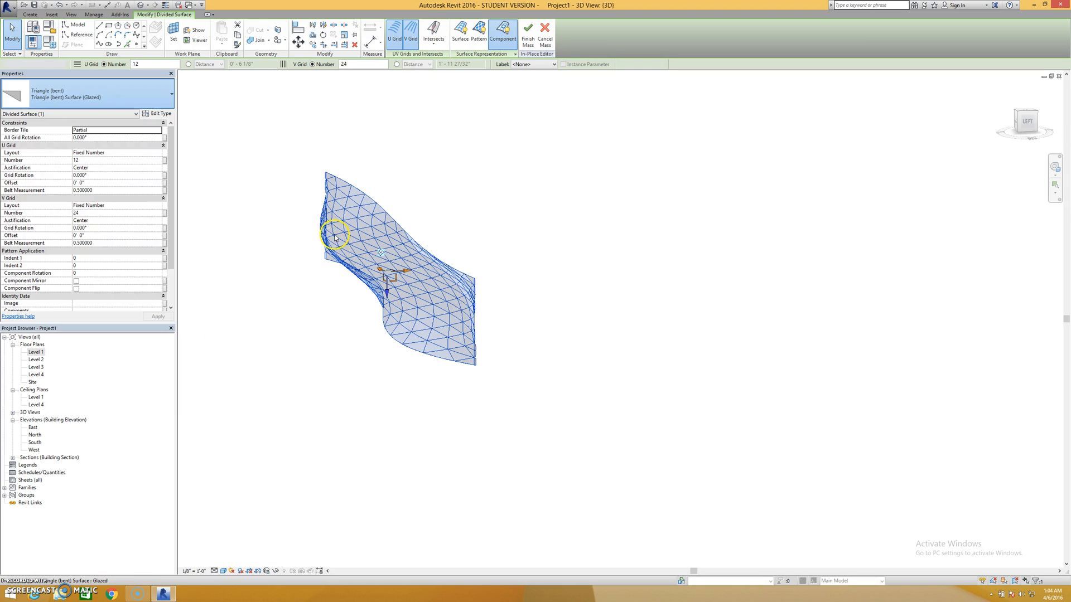
left_click(270, 210)
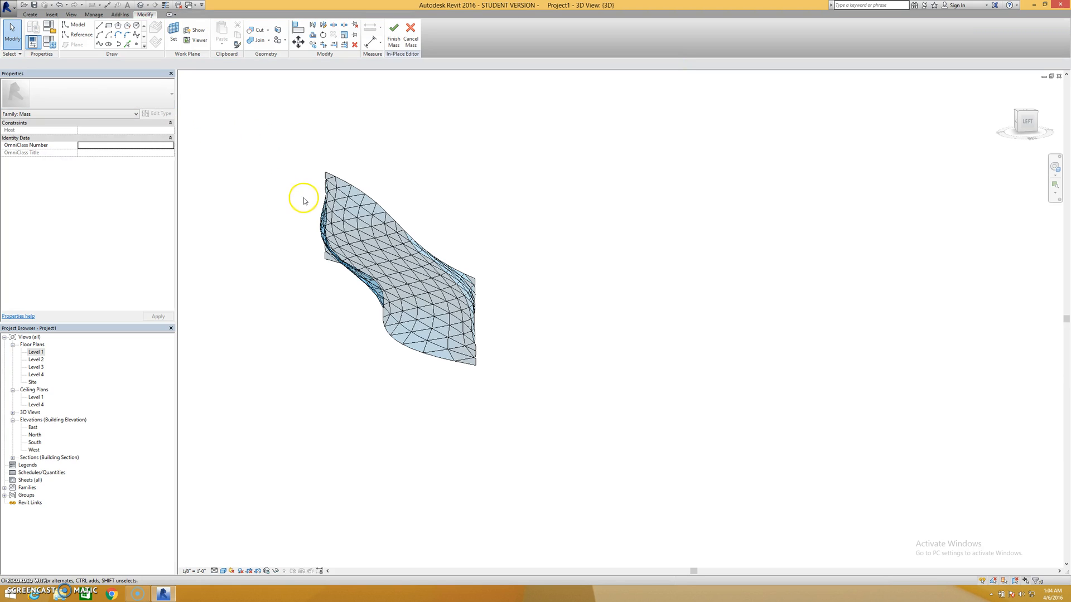
left_click(348, 192)
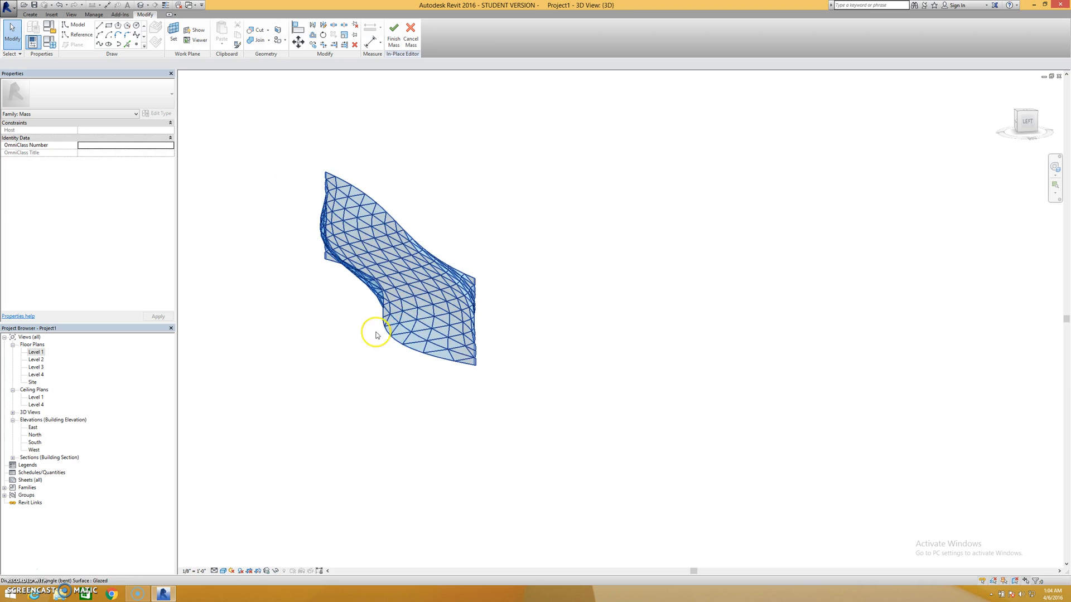
left_click(307, 87)
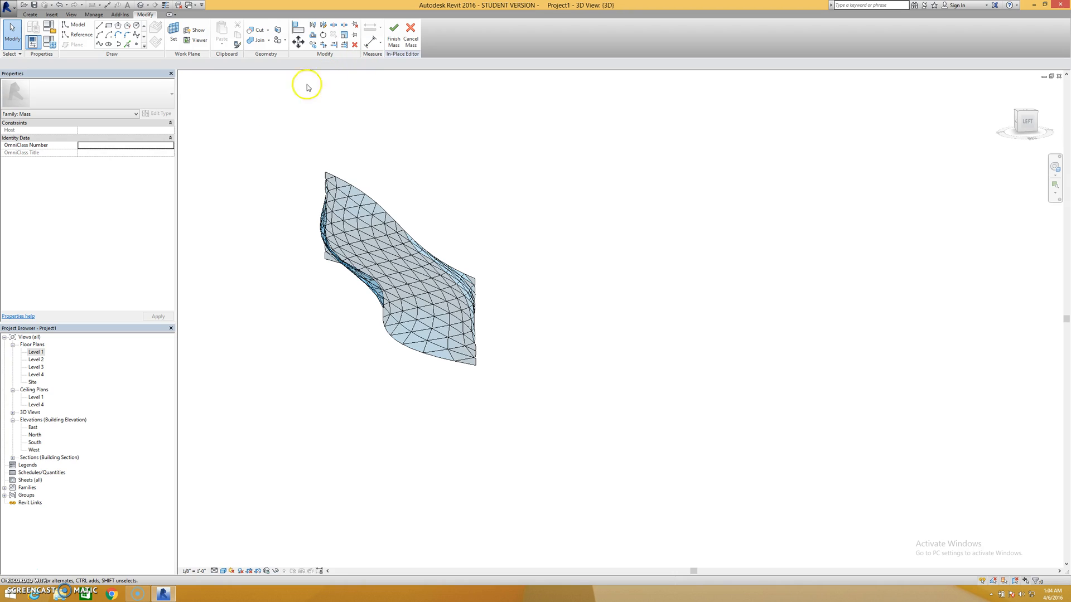
- Load the Rectangle Surface family from the Curtain Panel By Pattern folder via Load Family
left_click(51, 14)
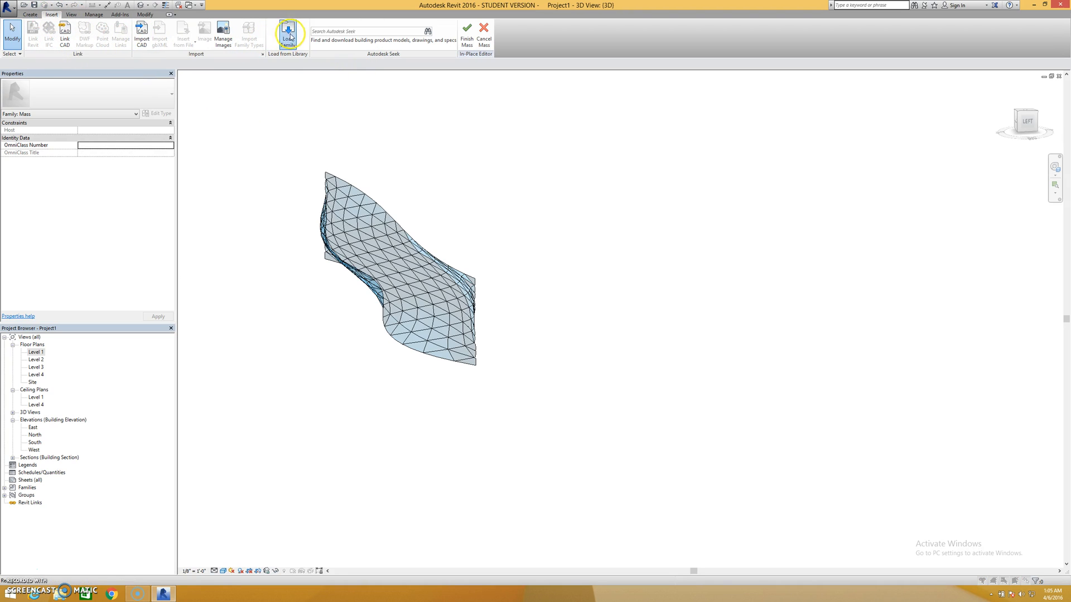
left_click(288, 33)
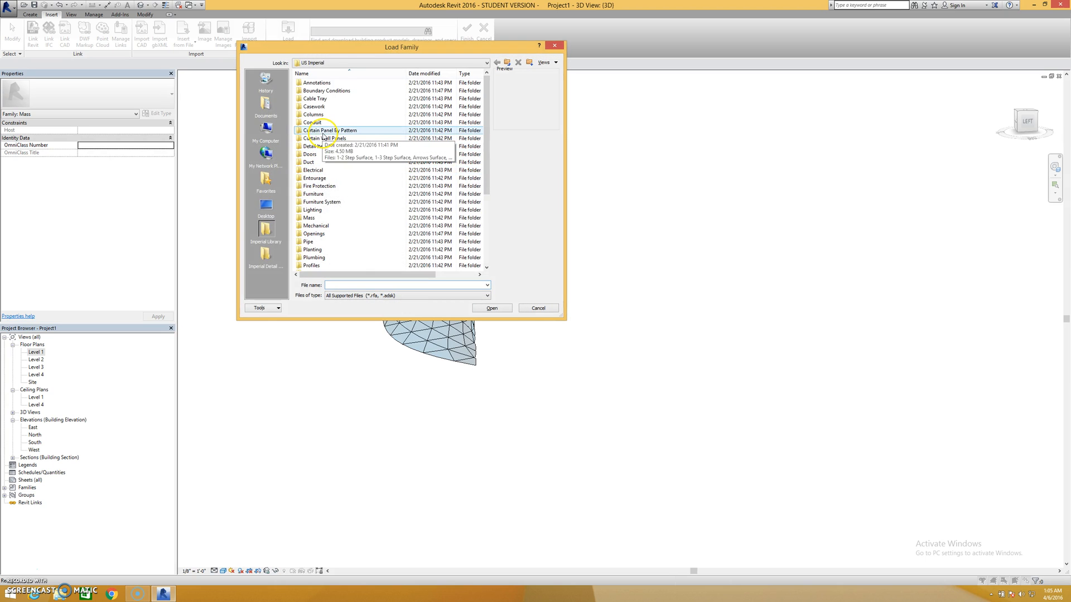
double_click(333, 129)
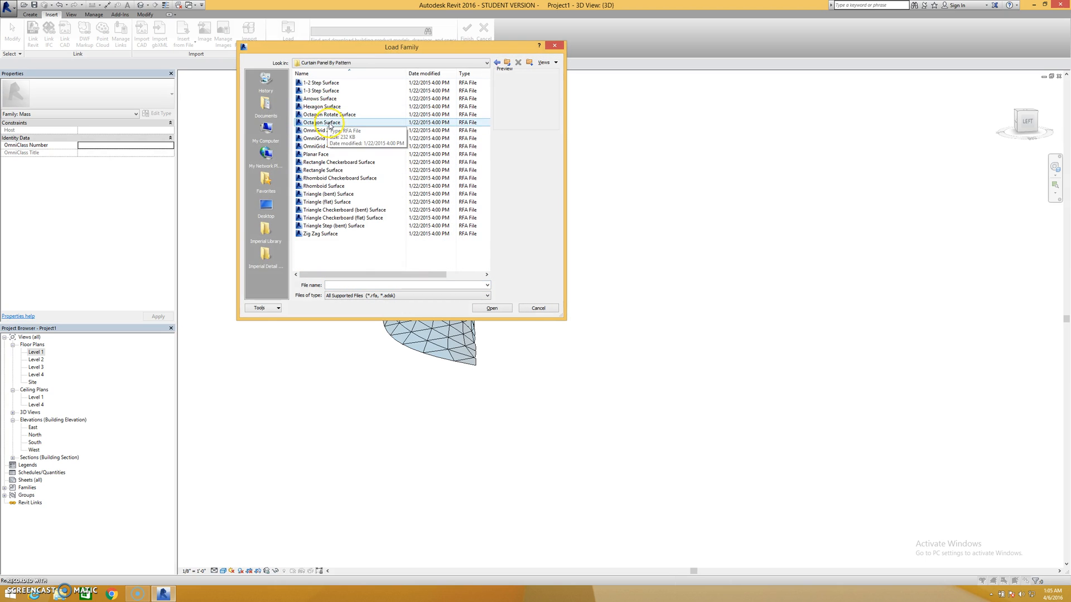
left_click(321, 107)
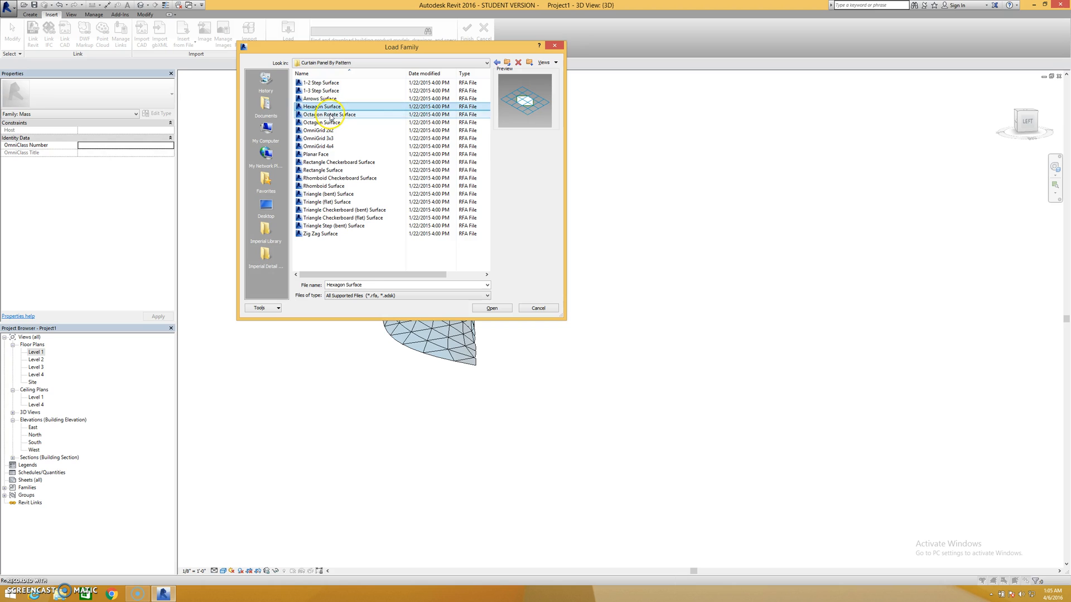
left_click(321, 90)
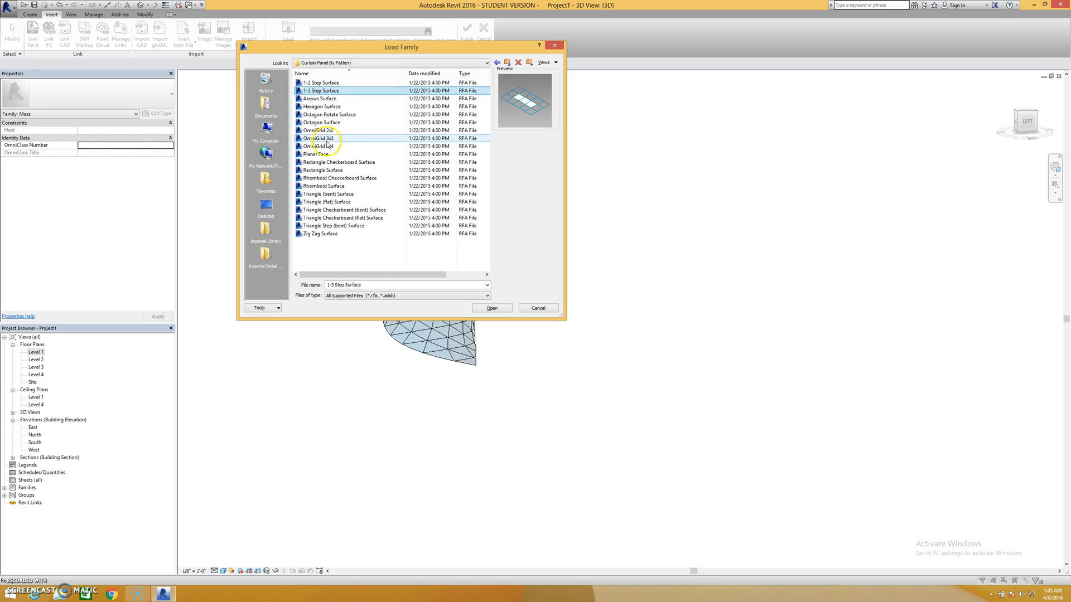
left_click(324, 169)
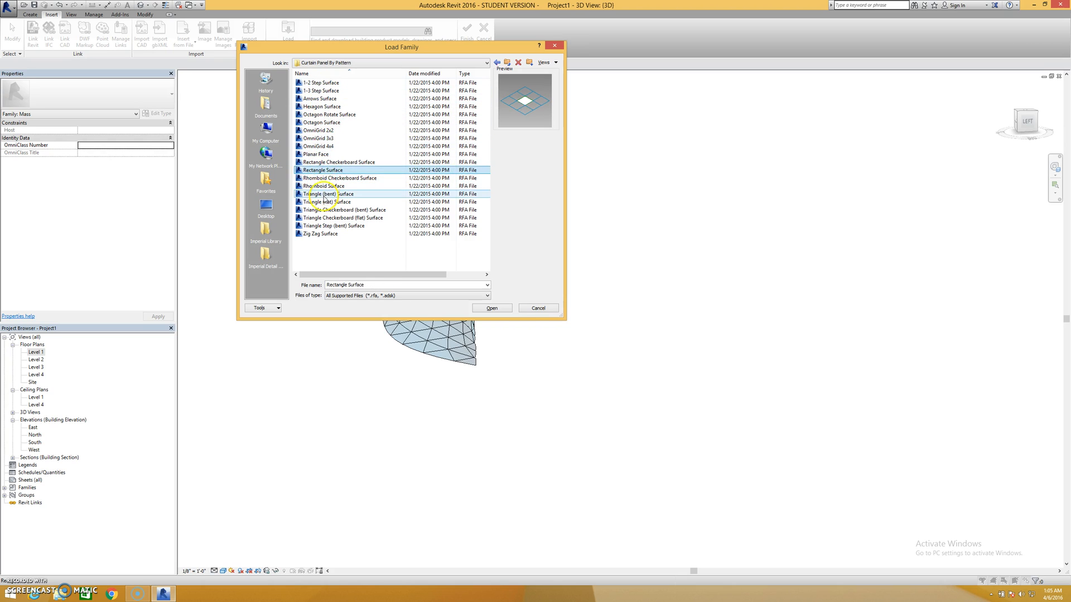
left_click(319, 233)
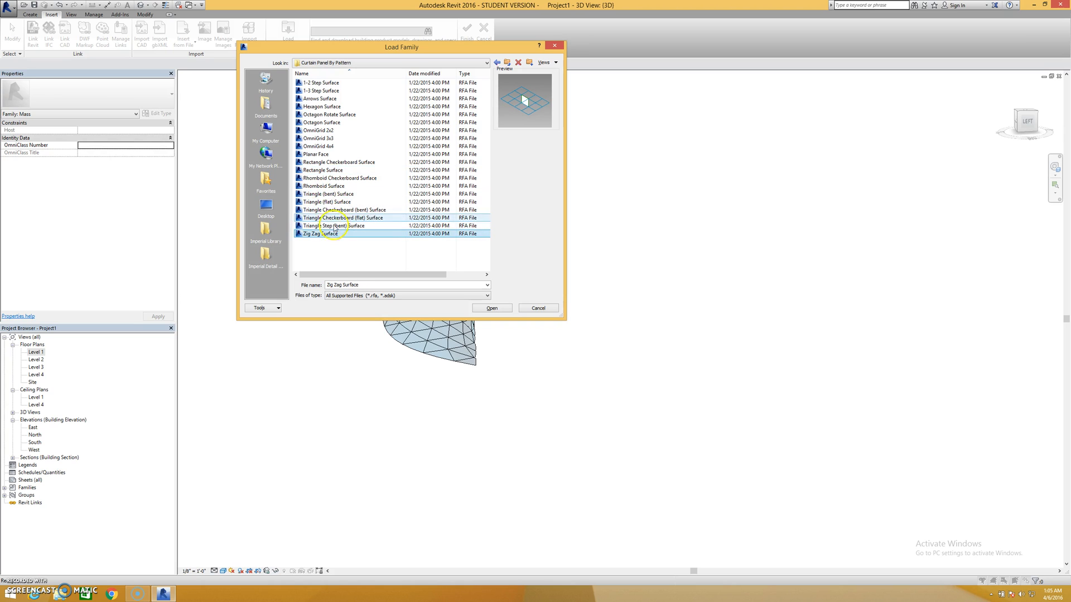
left_click(316, 154)
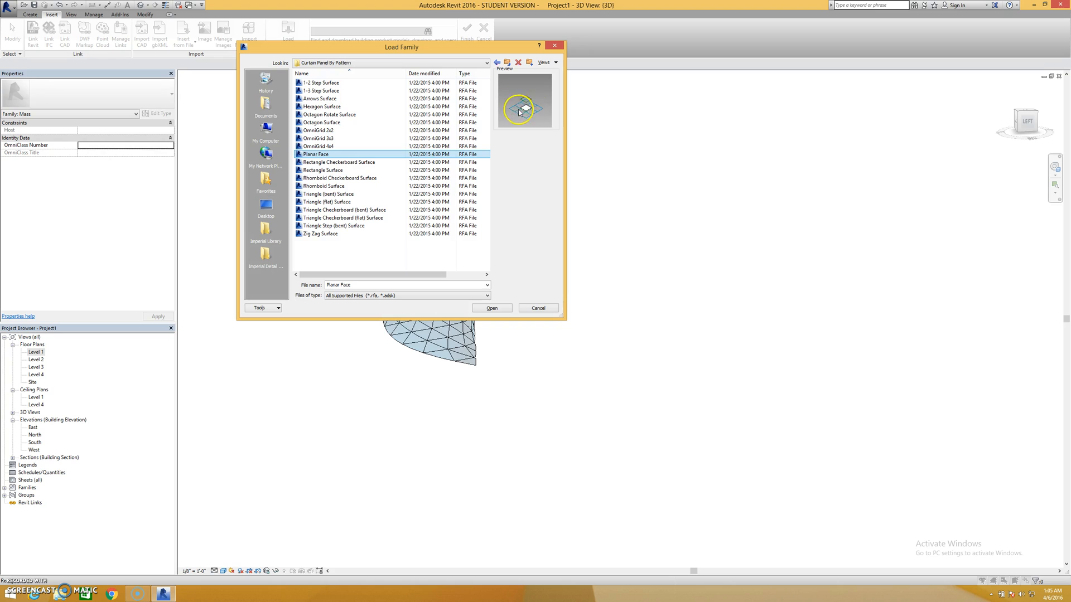
left_click(324, 170)
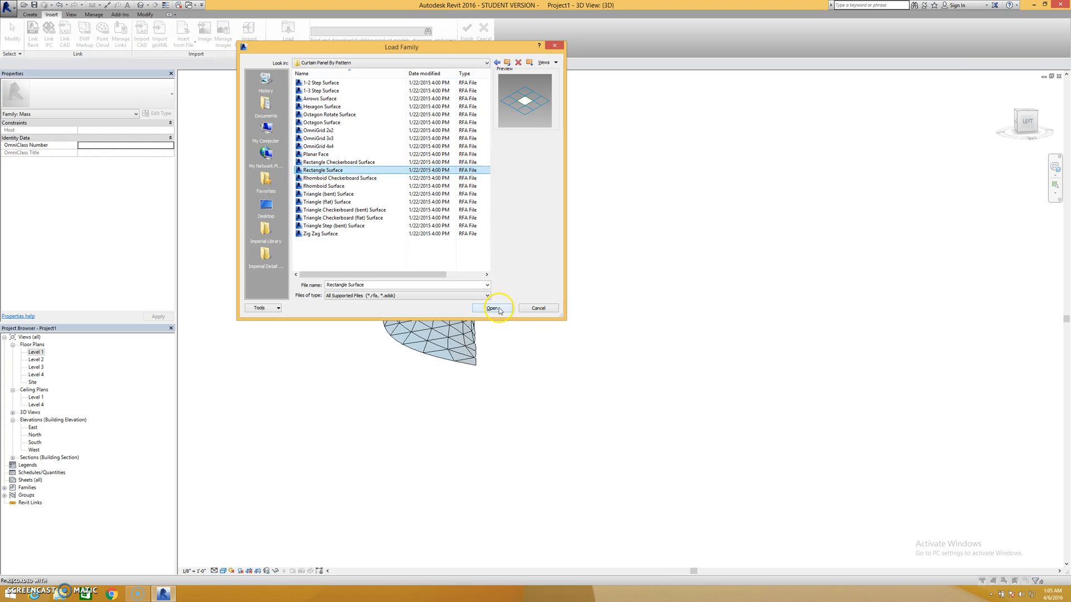
left_click(492, 308)
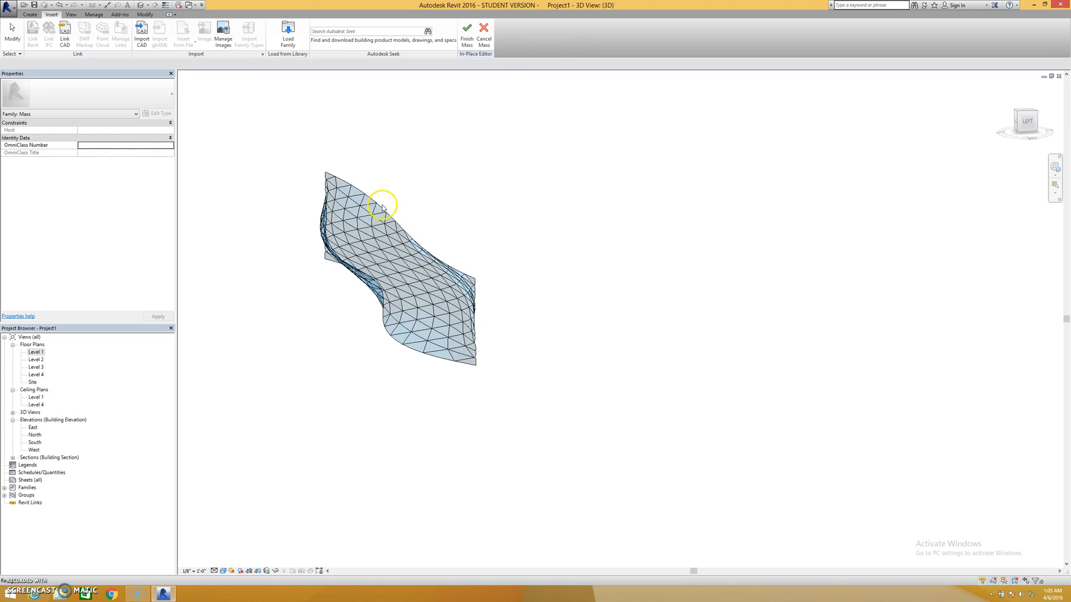
- Repanel the divided surface with Rectangle Surface : Glazed in place of the bent triangles
left_click(383, 205)
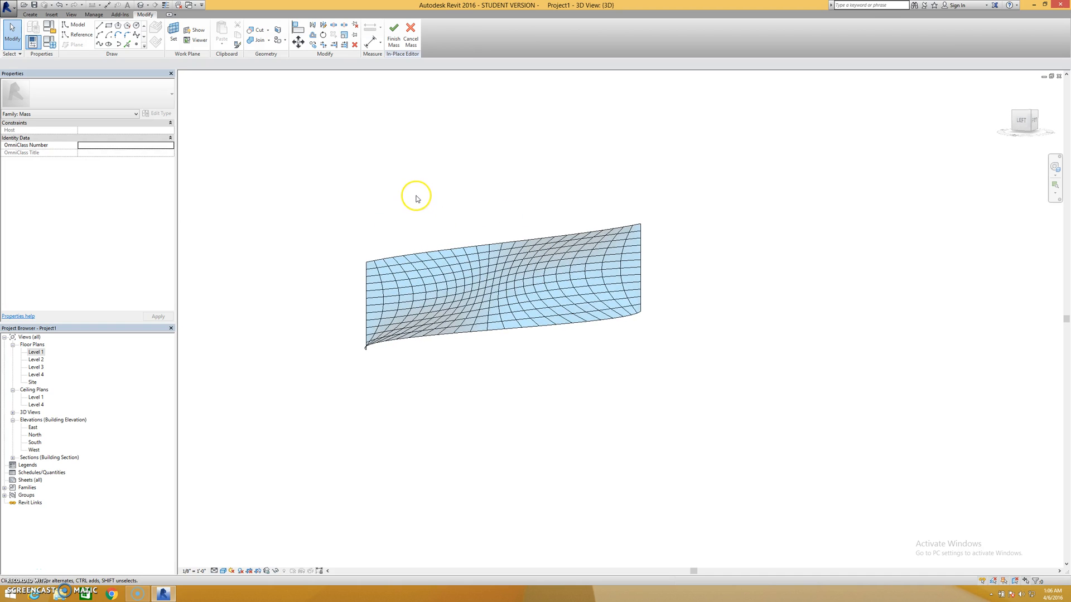
mouse_move(375, 339)
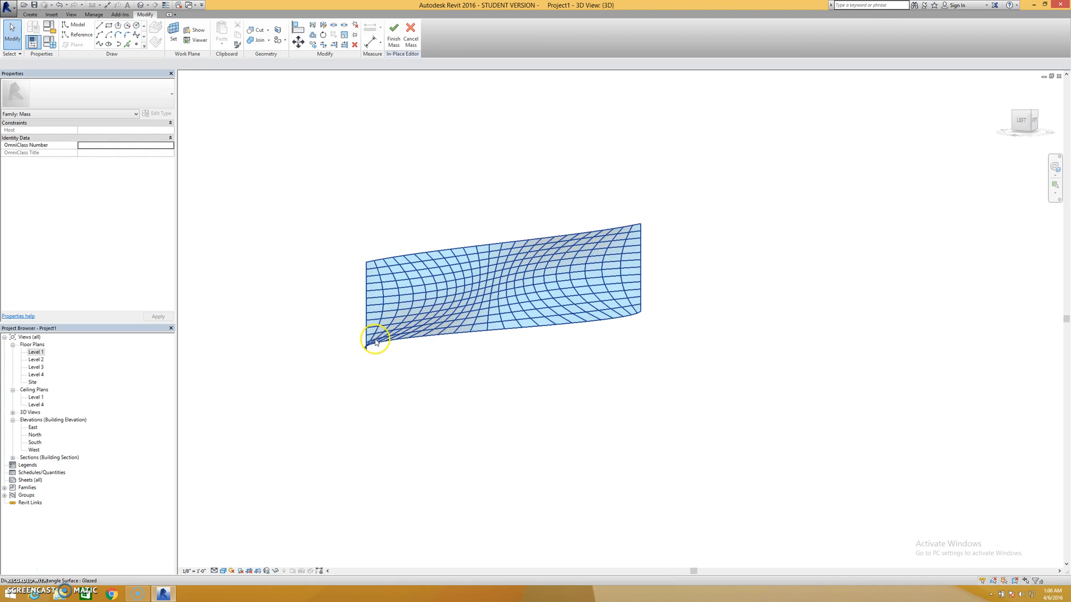
mouse_move(387, 260)
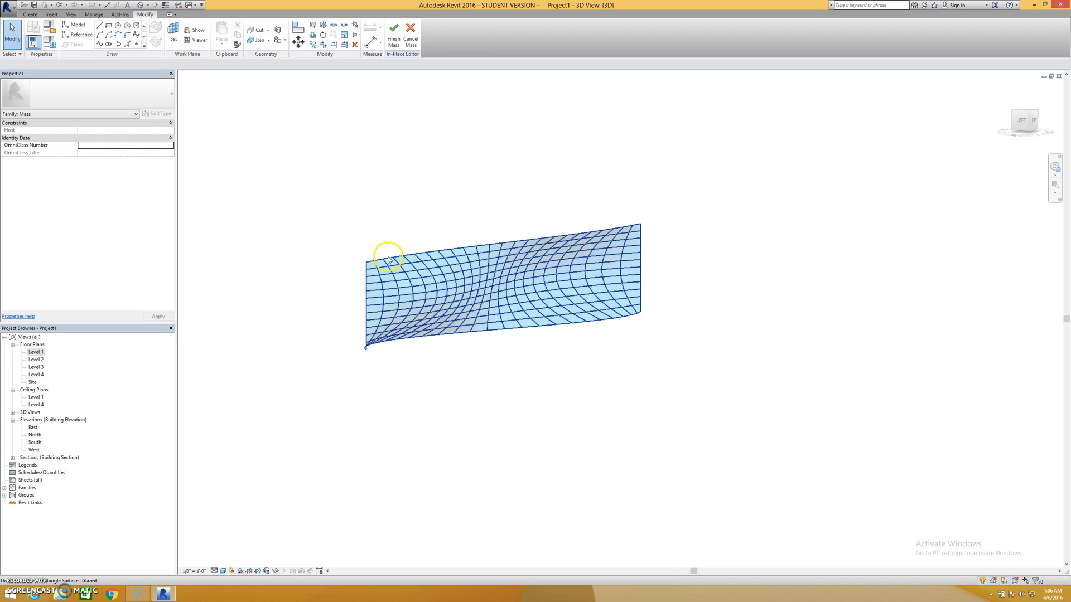
left_click(394, 33)
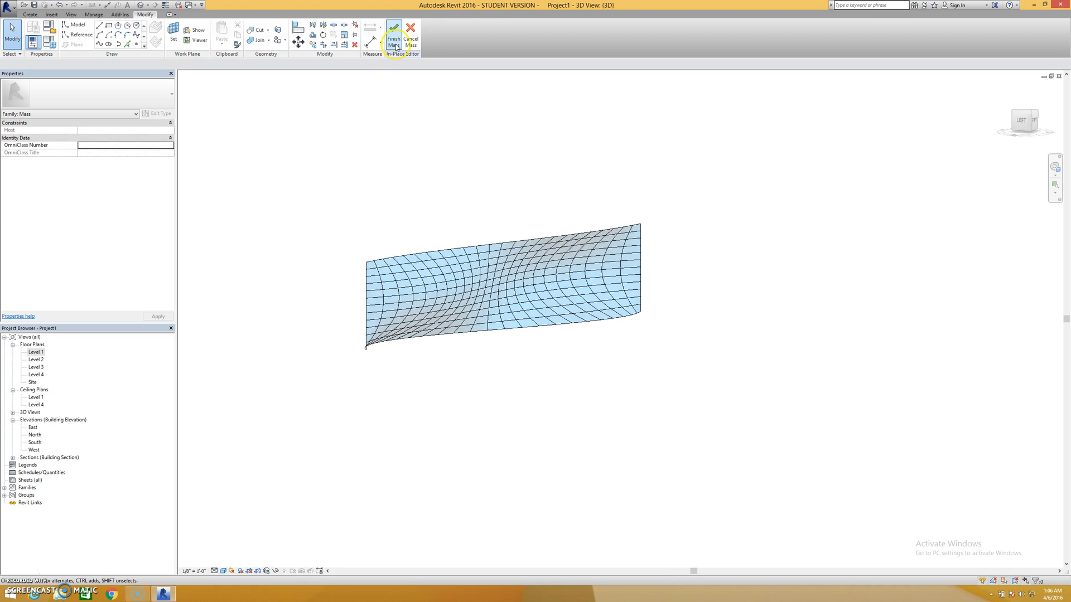
mouse_move(393, 31)
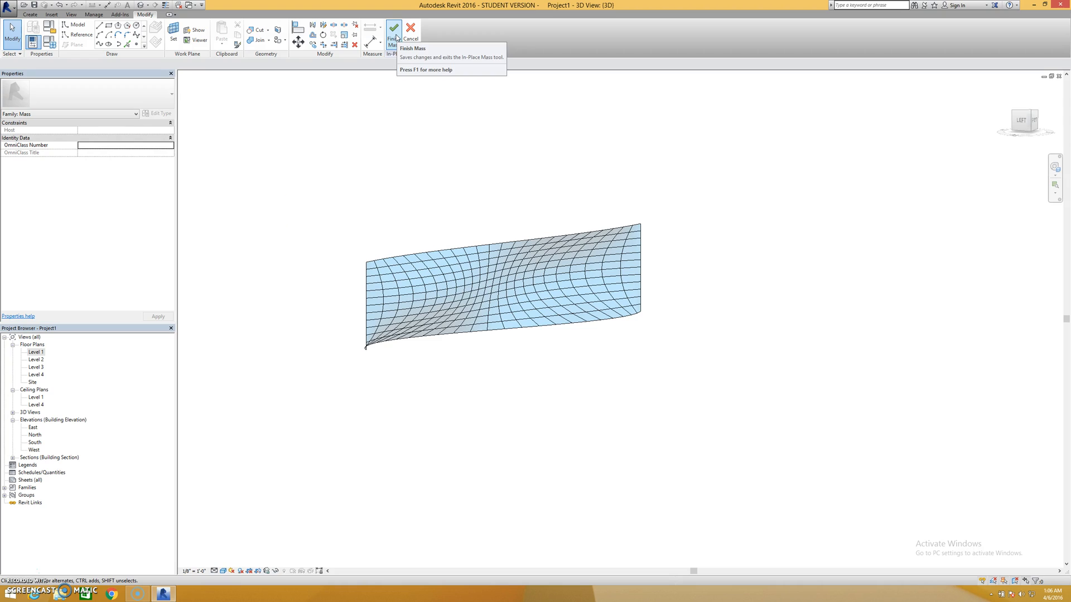
mouse_move(19, 574)
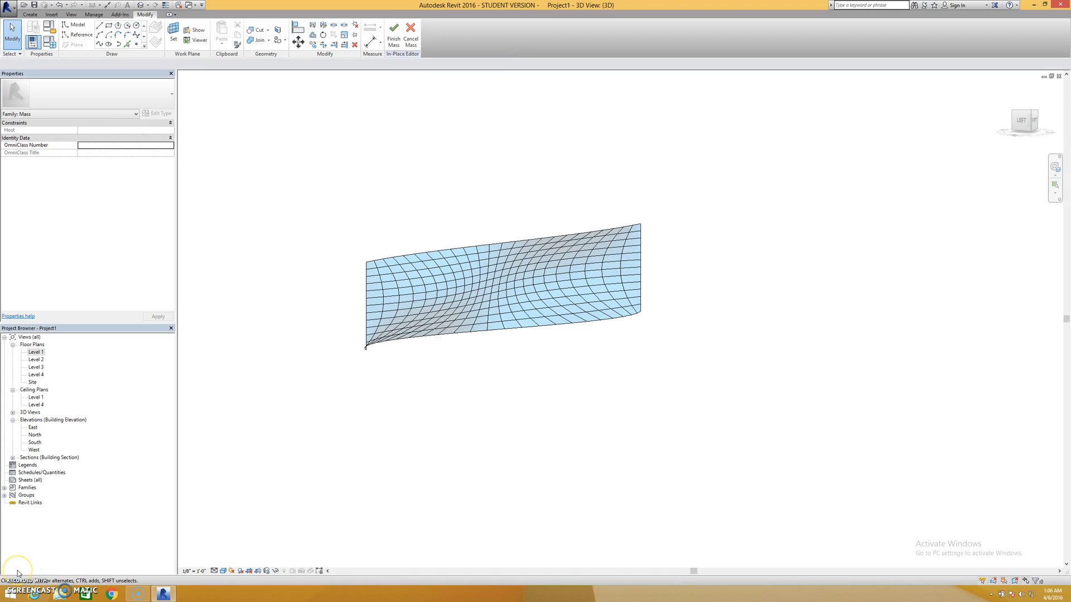